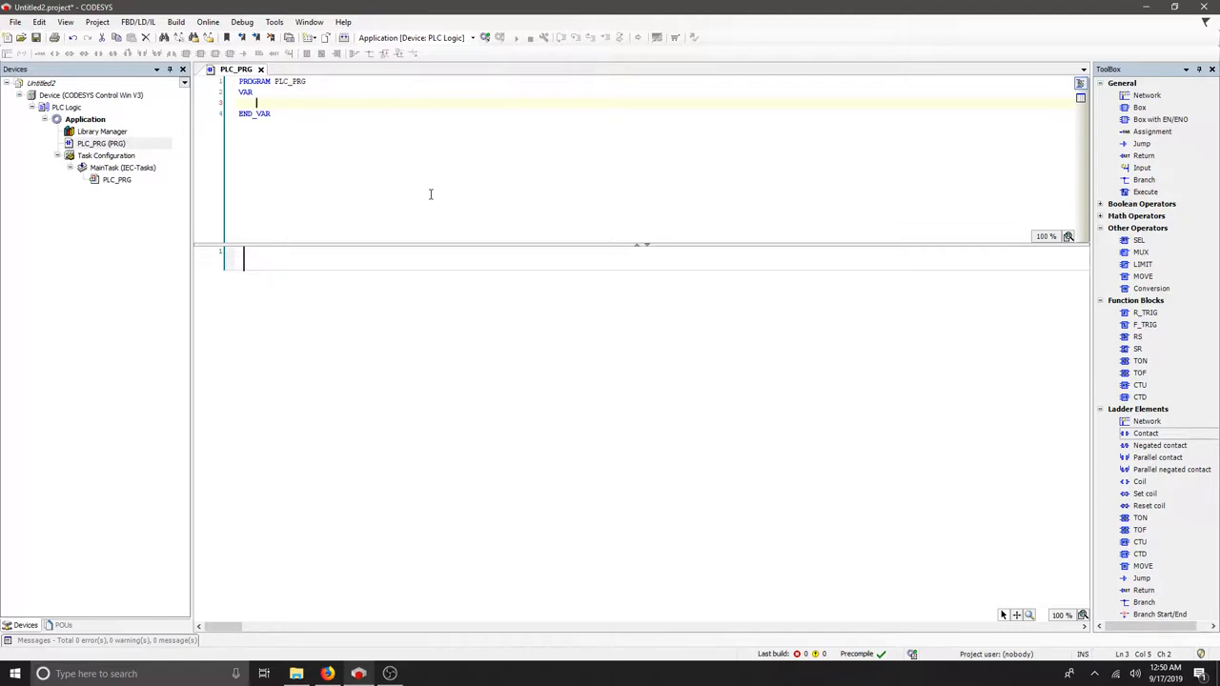
# Declare start: BOOL; and stop: BOOL; on separate lines in the VAR block.
pyautogui.write('stat')
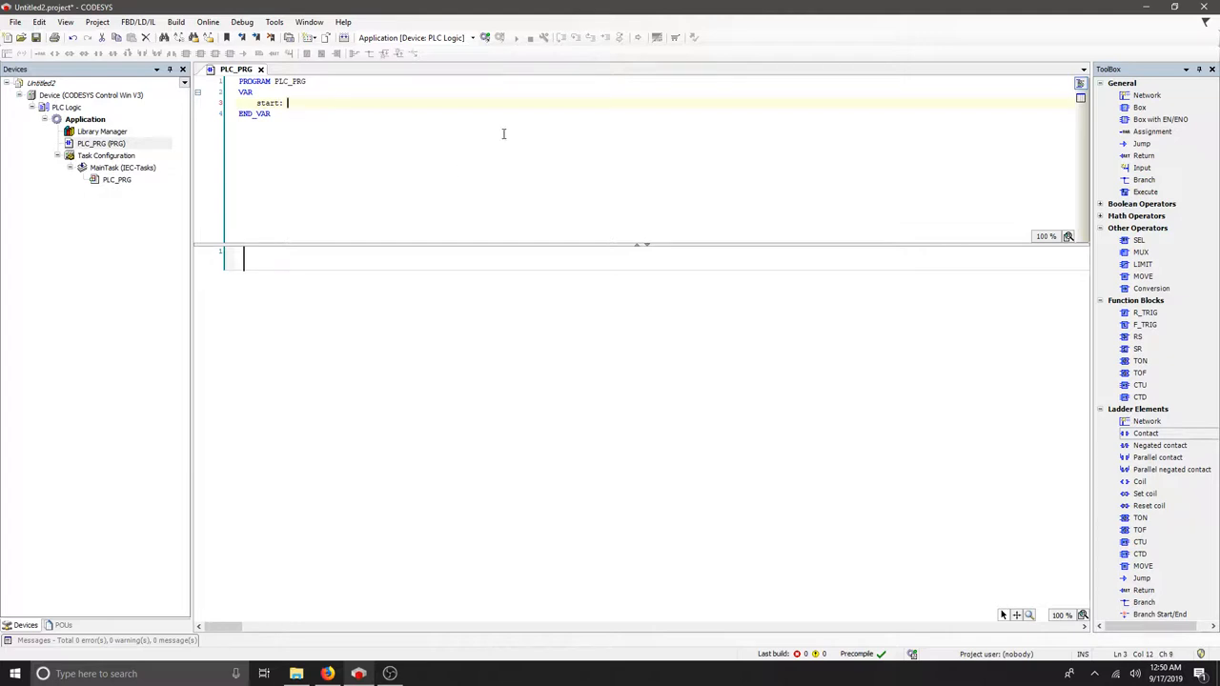
pyautogui.write('BOOL;')
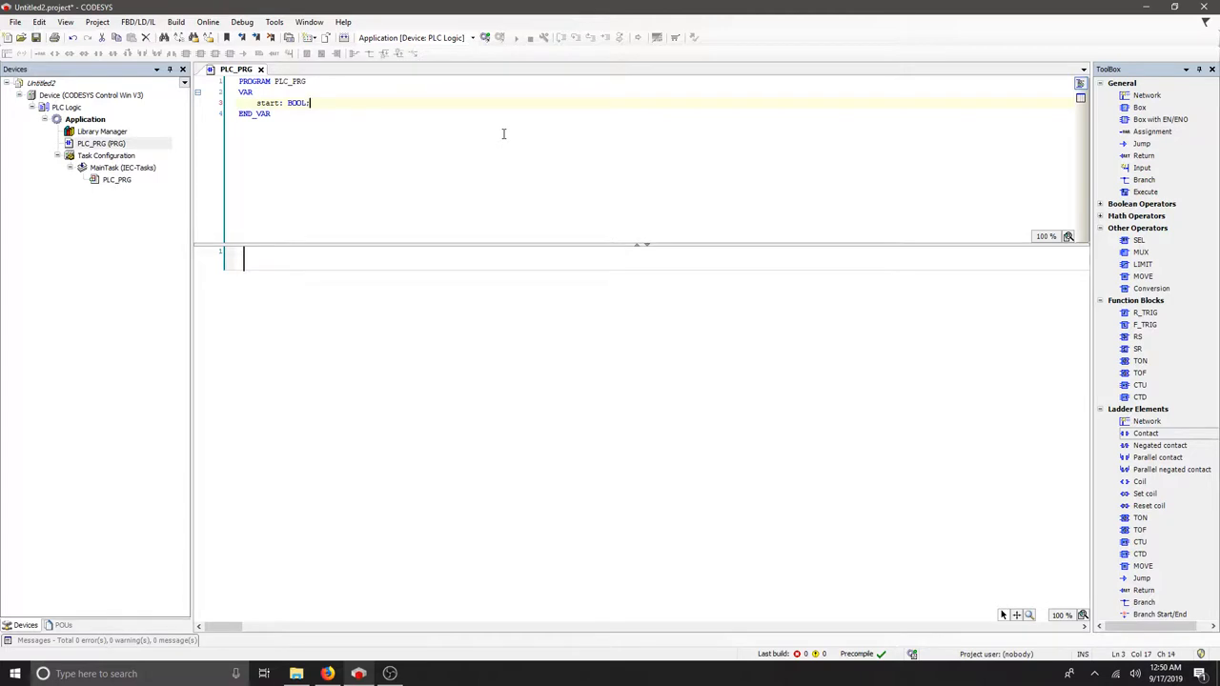
pyautogui.press('Return')
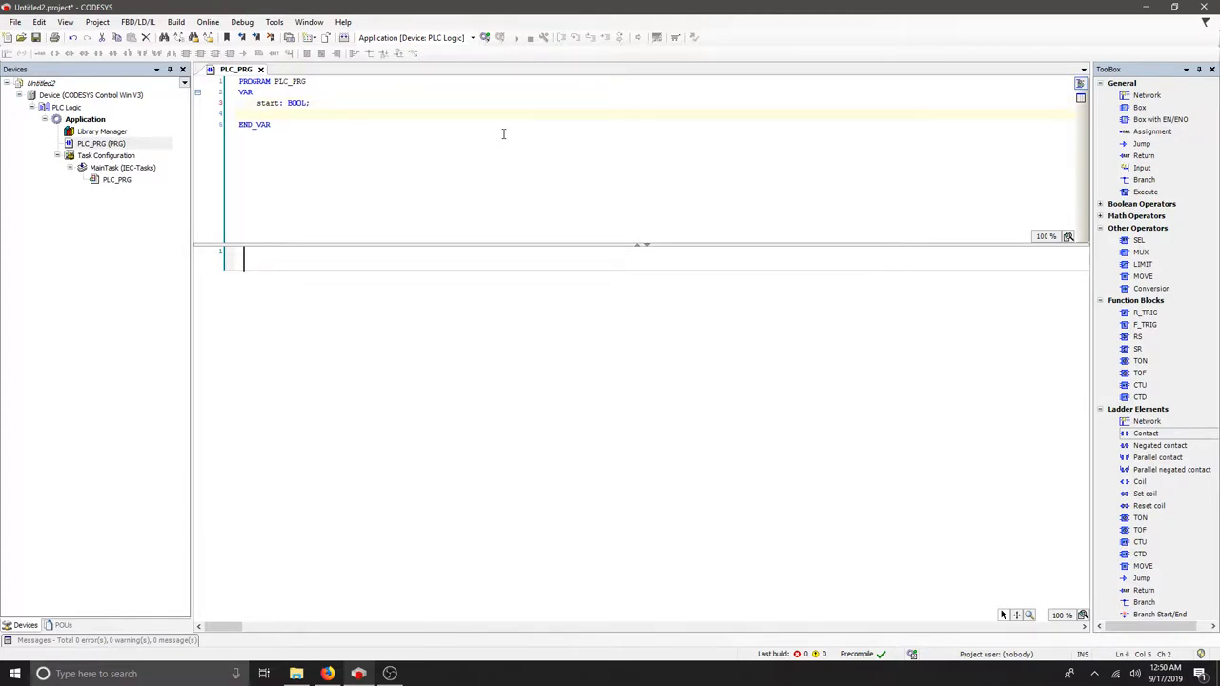
pyautogui.write('stop;')
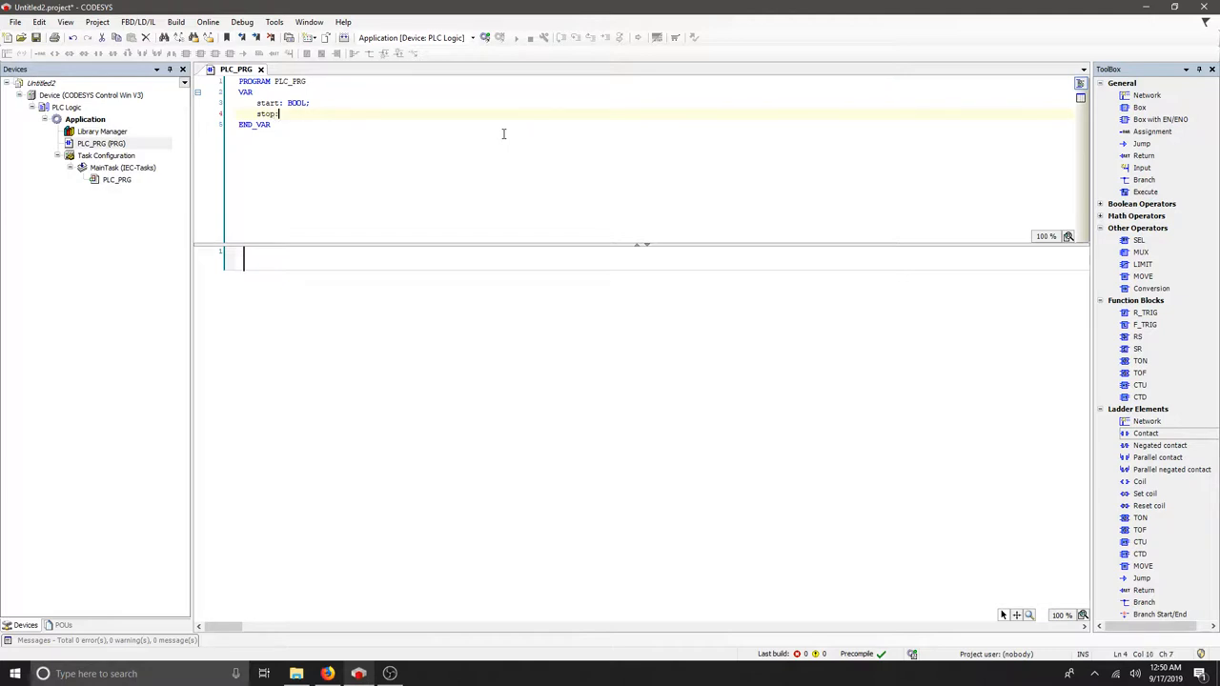
pyautogui.write('BOOL')
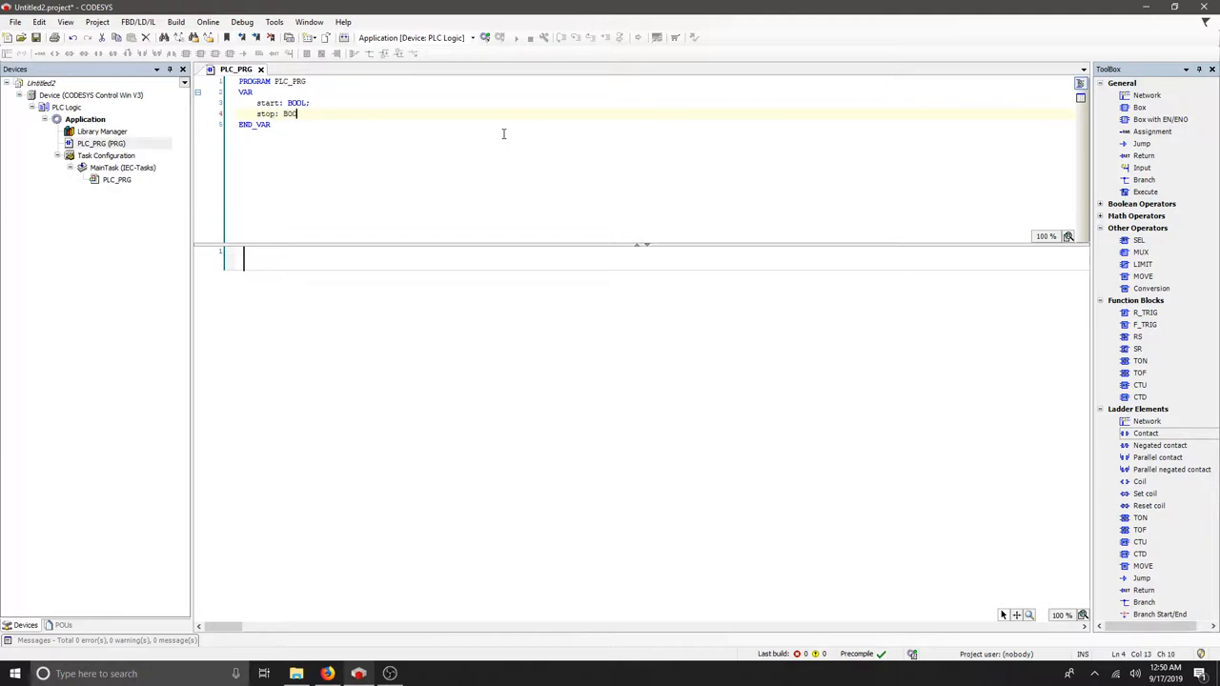
pyautogui.write('L;')
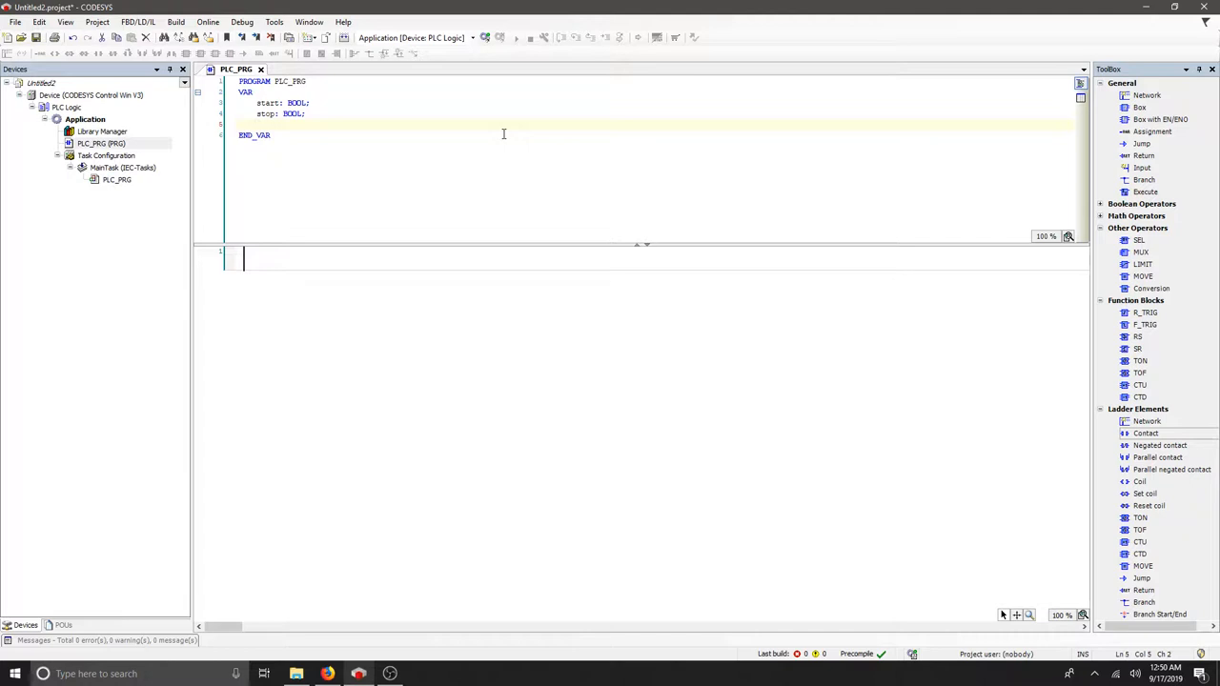
# Declare indicatorLight: BOOL on the next line below stop.
pyautogui.click(256, 124)
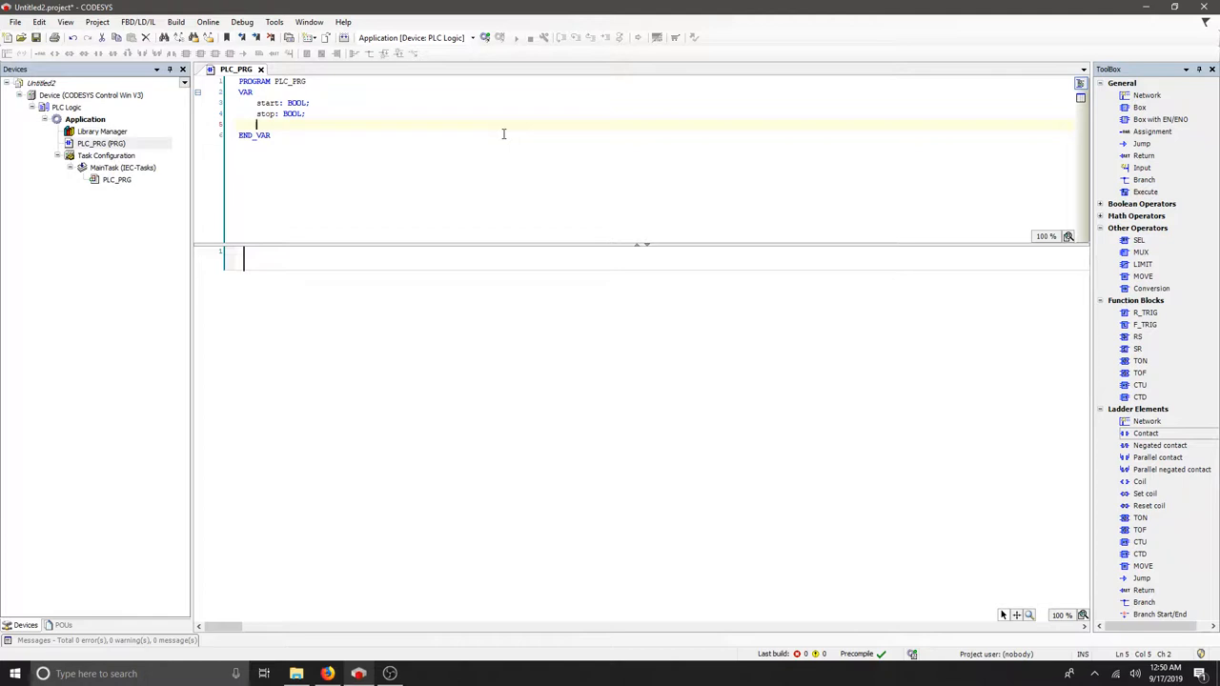
pyautogui.write('indicat')
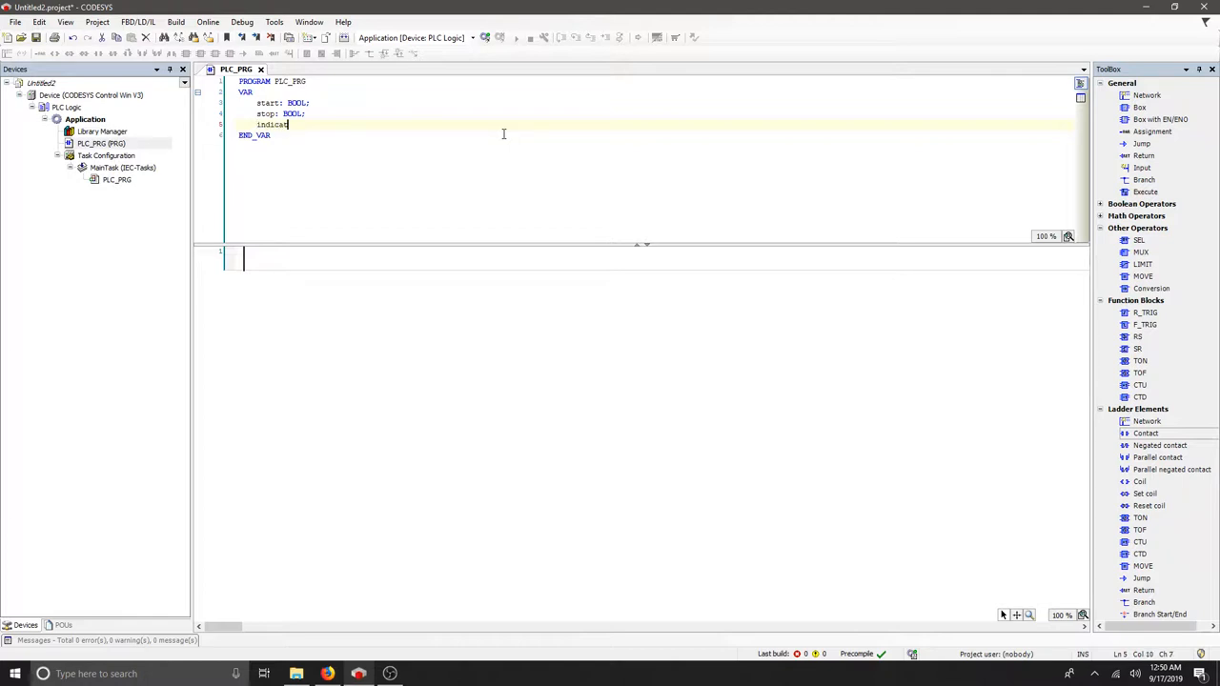
pyautogui.write('orLight')
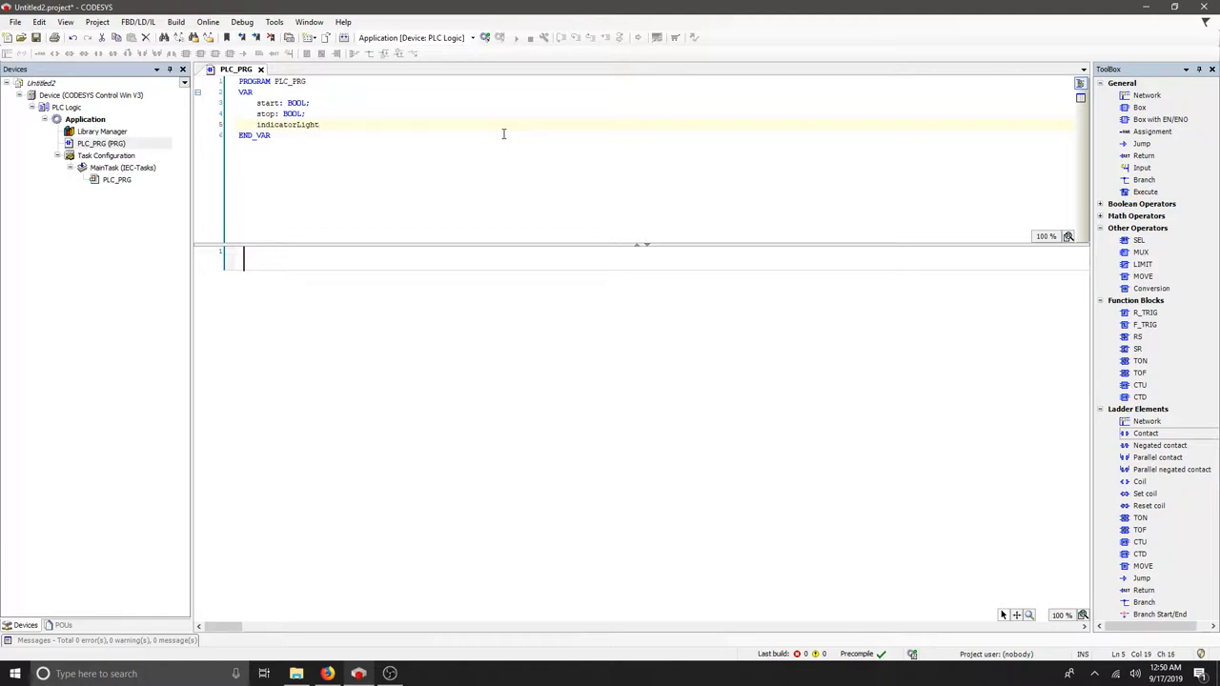
pyautogui.write(': BOOL;')
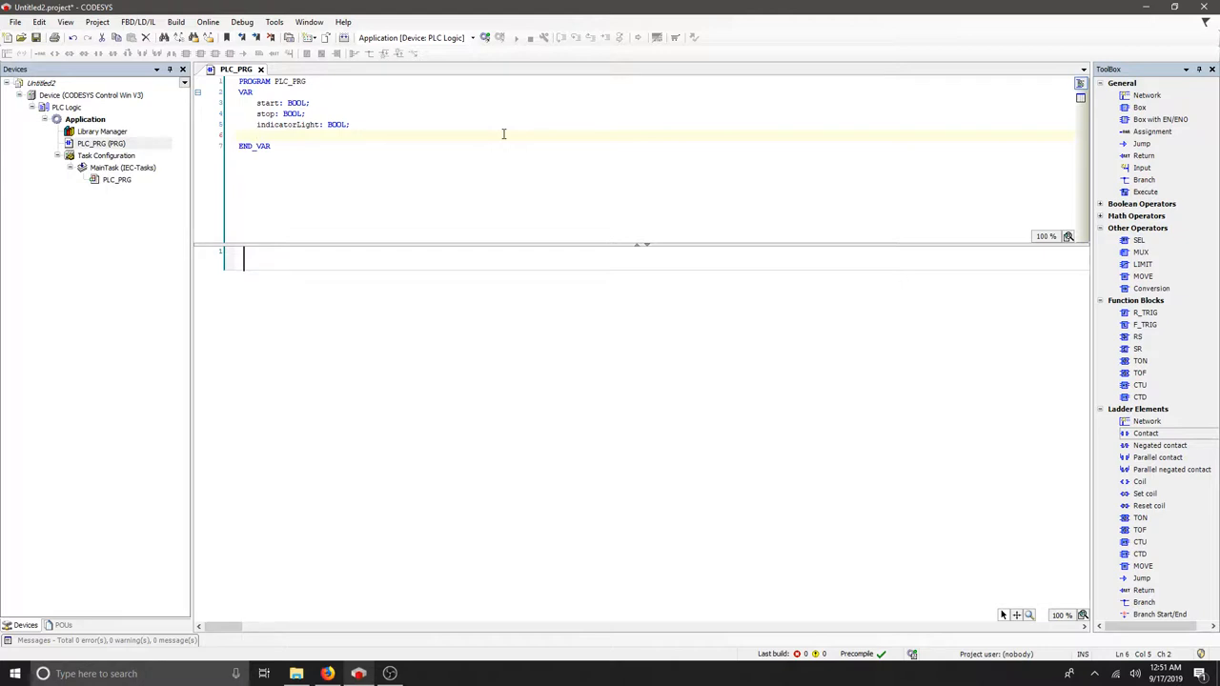
# Declare temp: INT; and setPoint: INT; below the BOOL variables, trimming 'temper' back to temp.
pyautogui.write('temper')
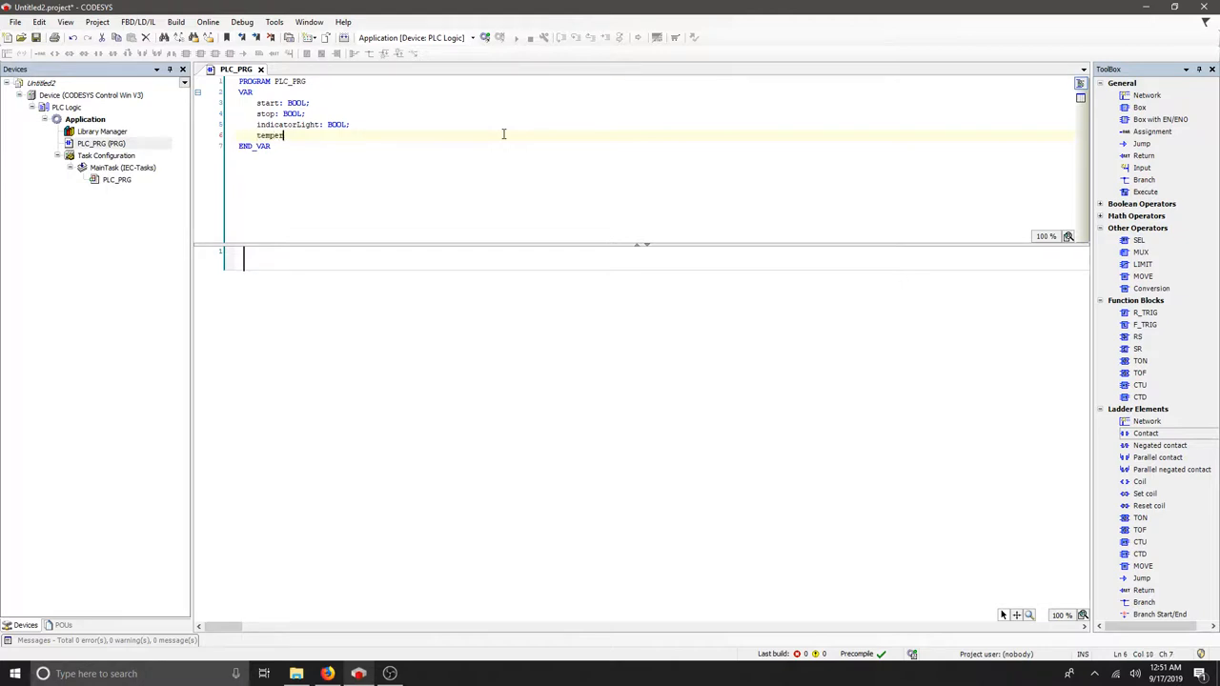
pyautogui.press('BackSpace')
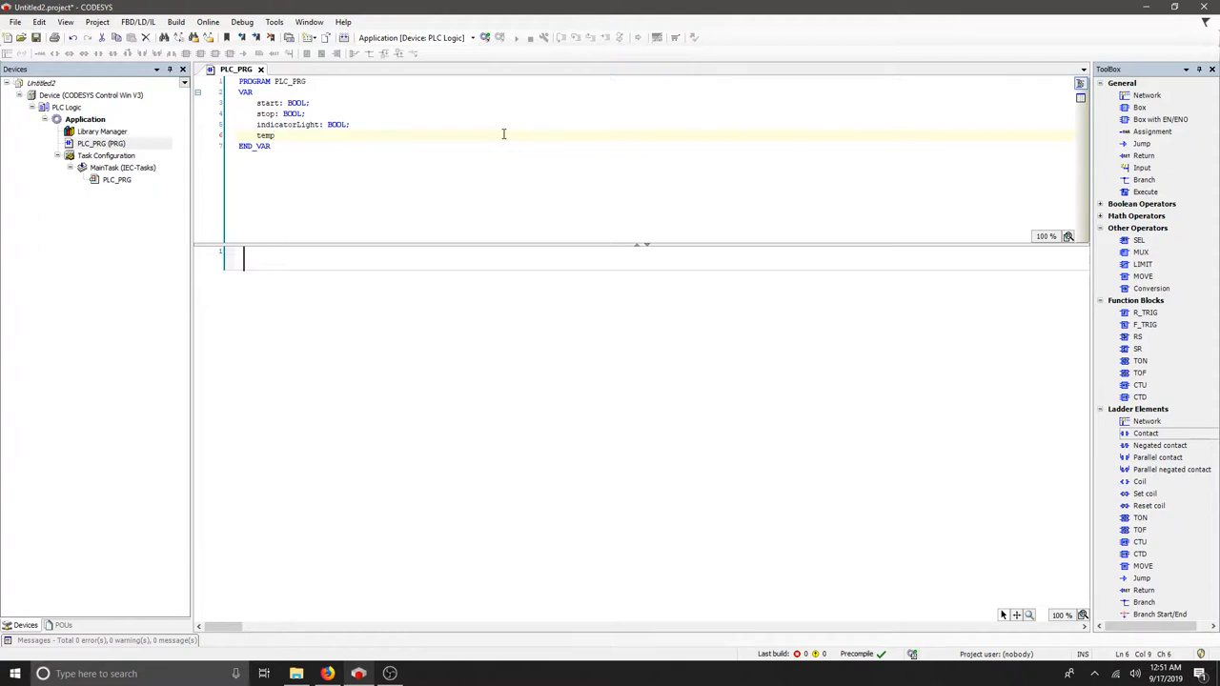
pyautogui.write(':')
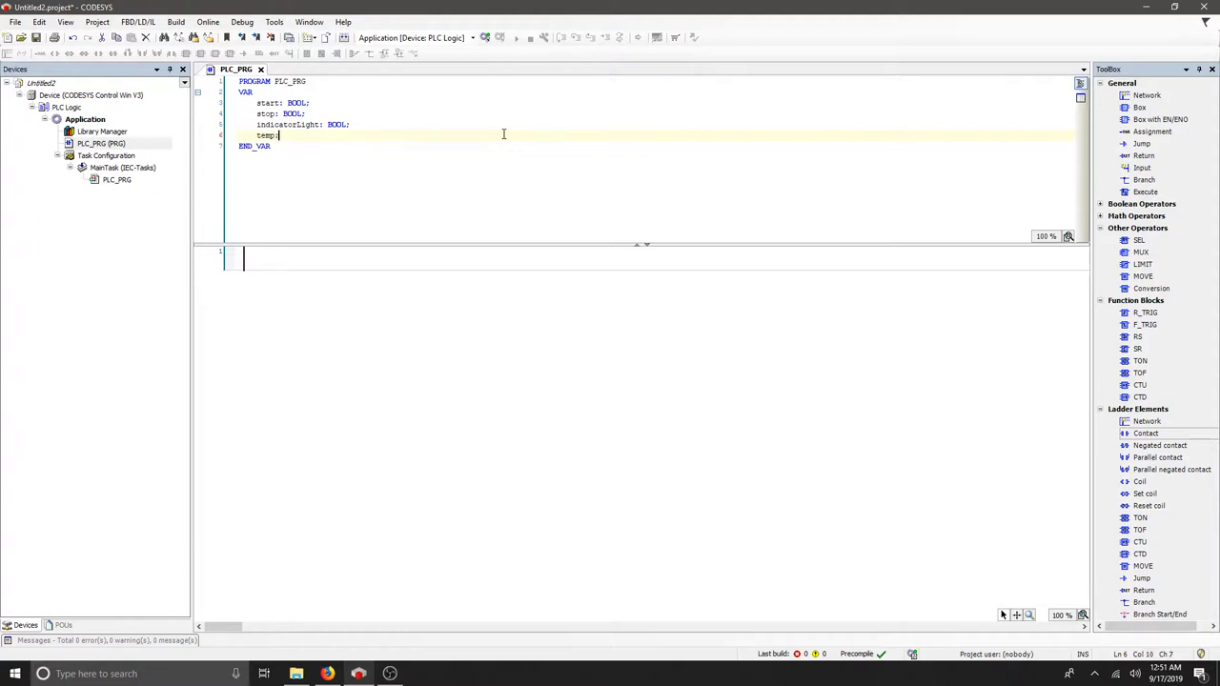
pyautogui.write('INT')
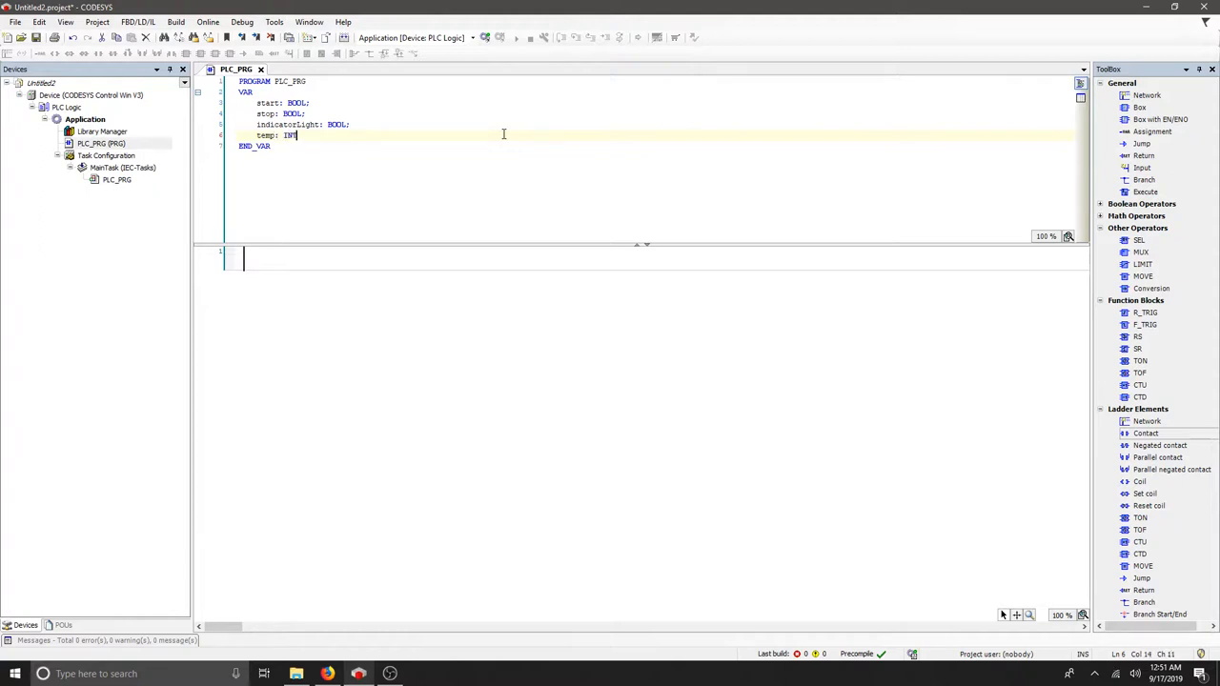
pyautogui.write(';')
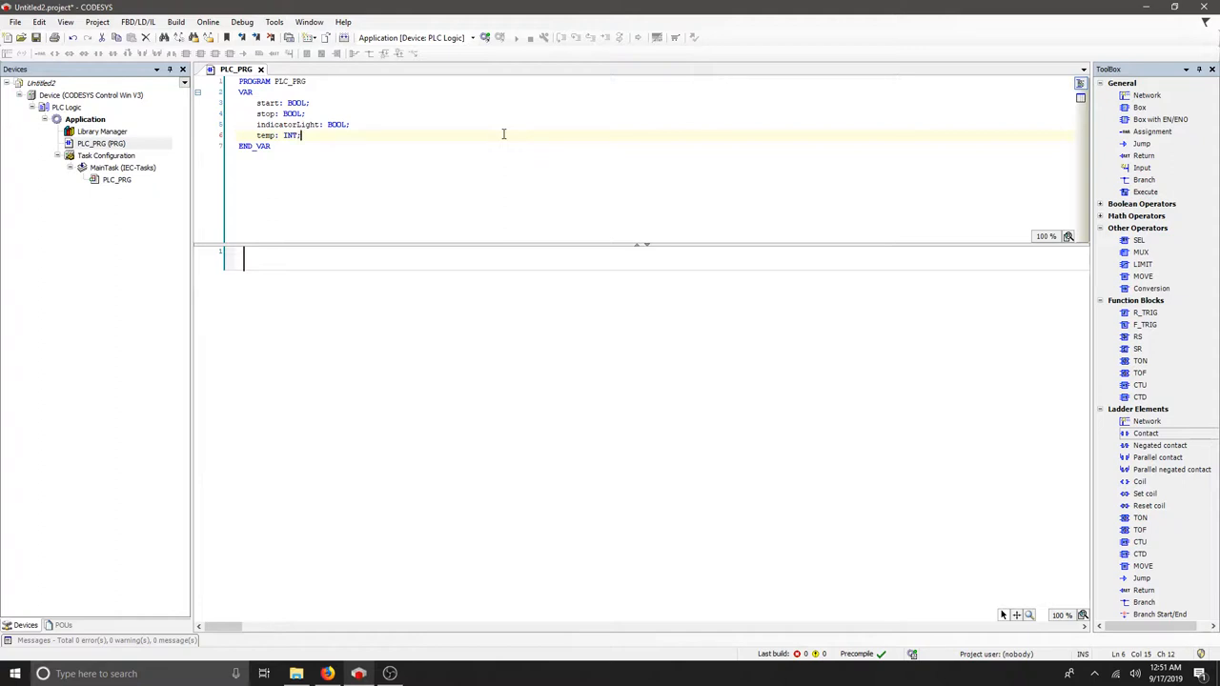
pyautogui.press('Return')
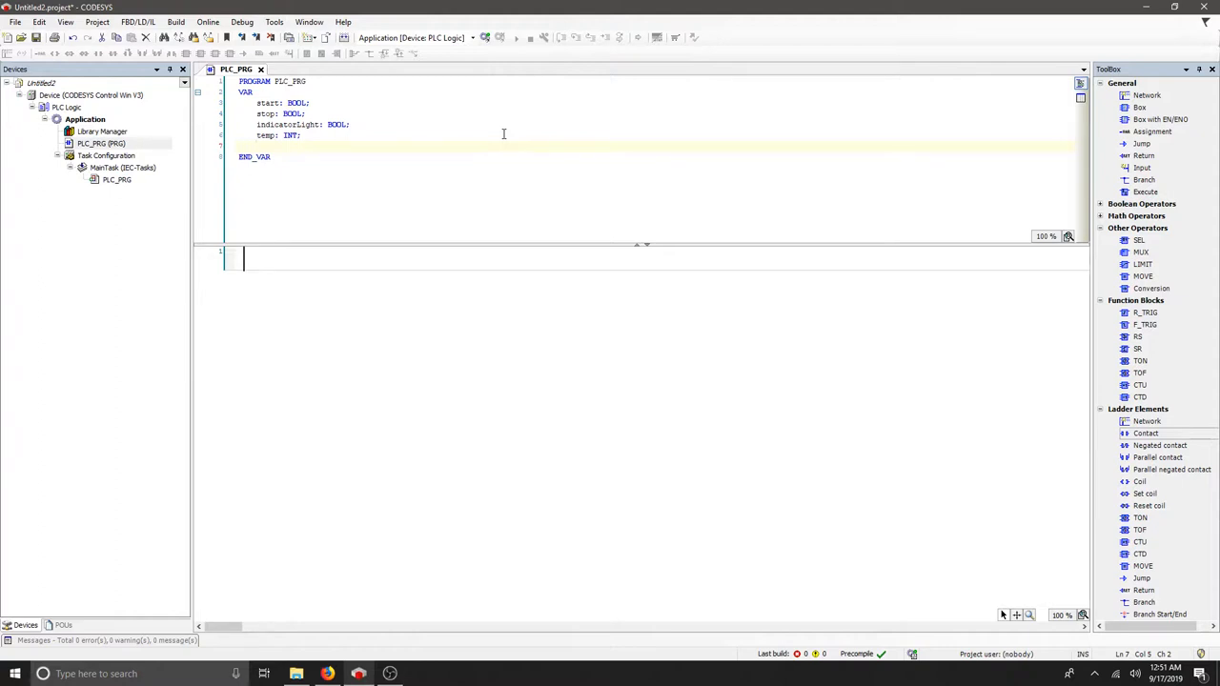
pyautogui.write('setPoint')
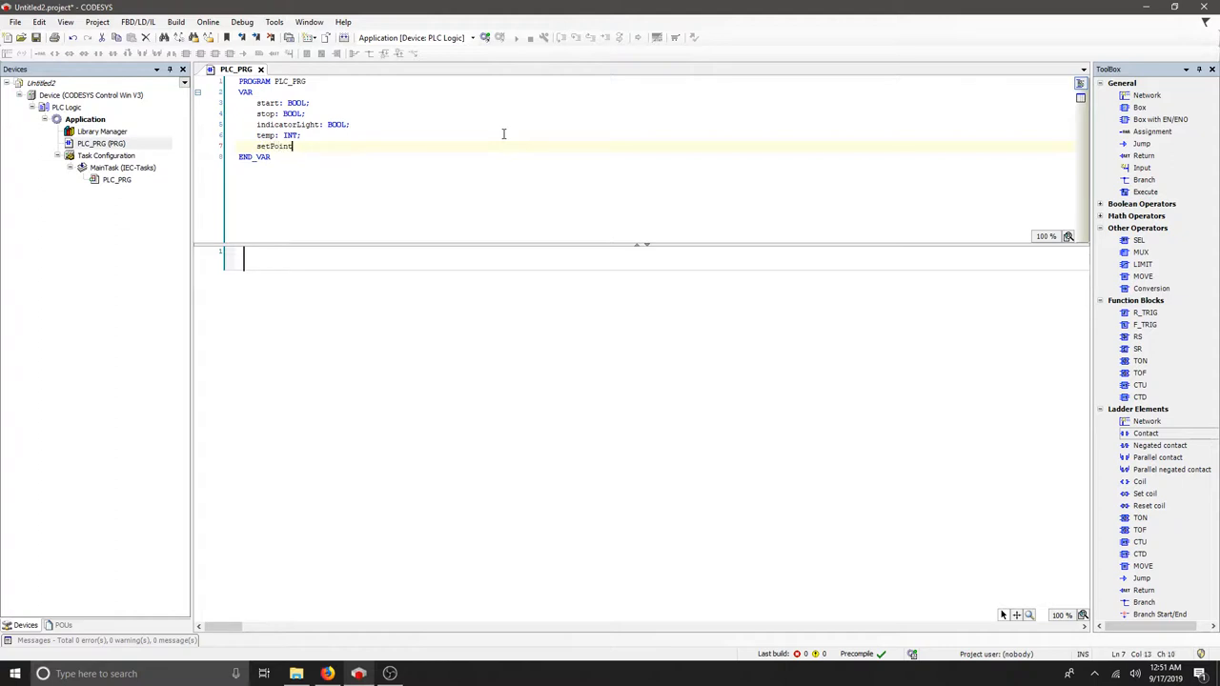
pyautogui.write(':')
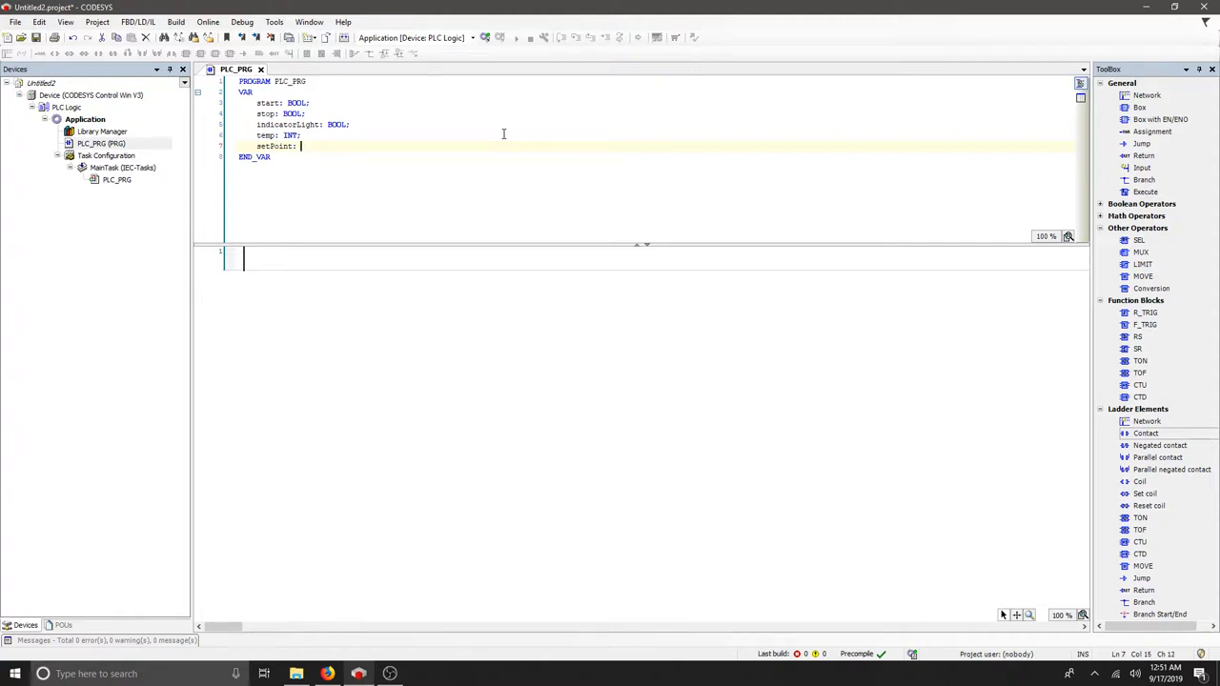
pyautogui.write('INT;')
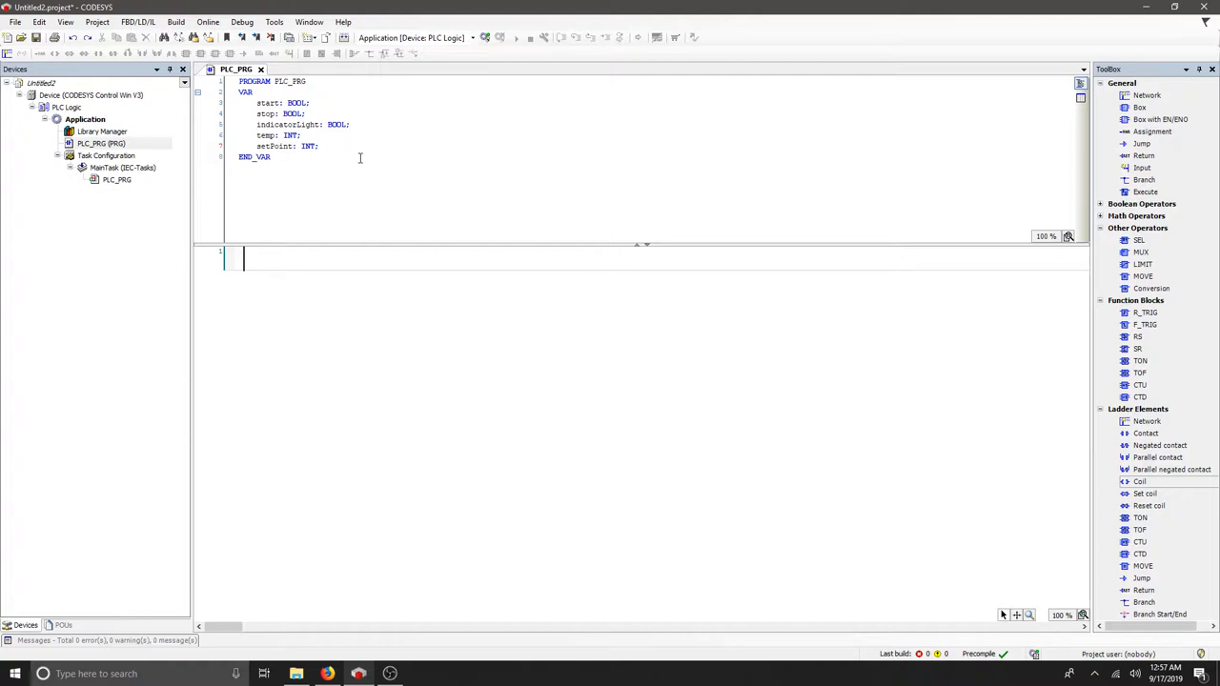
pyautogui.moveTo(763, 391)
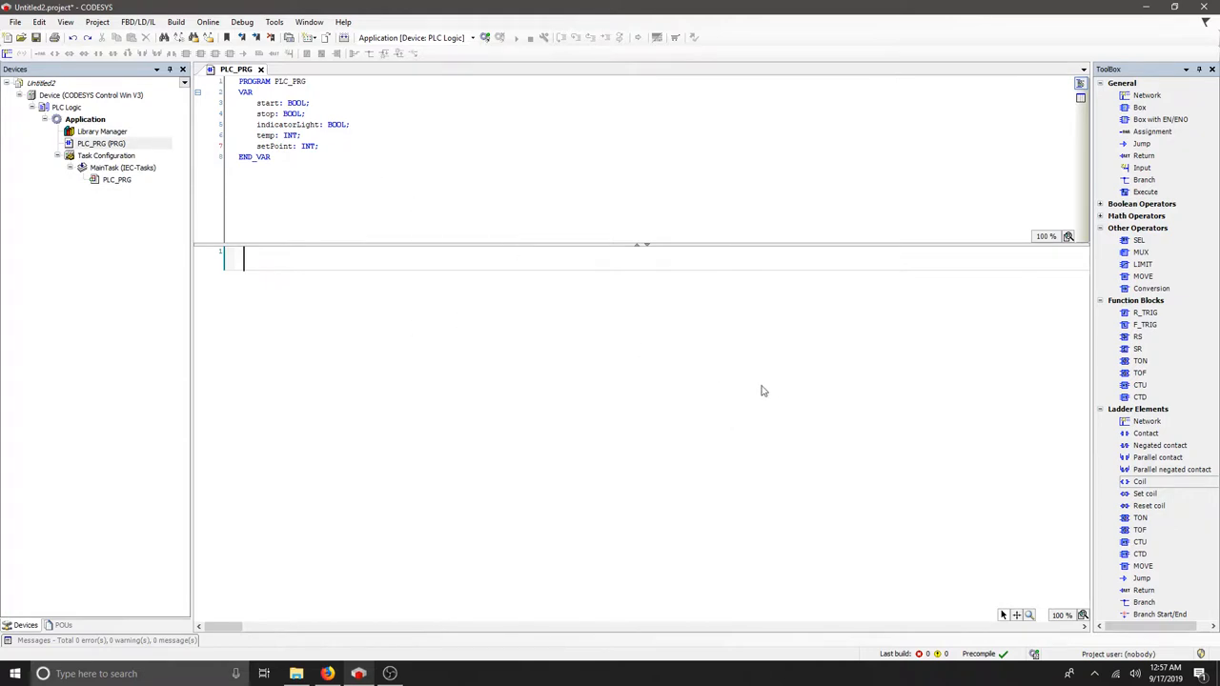
pyautogui.moveTo(1155, 441)
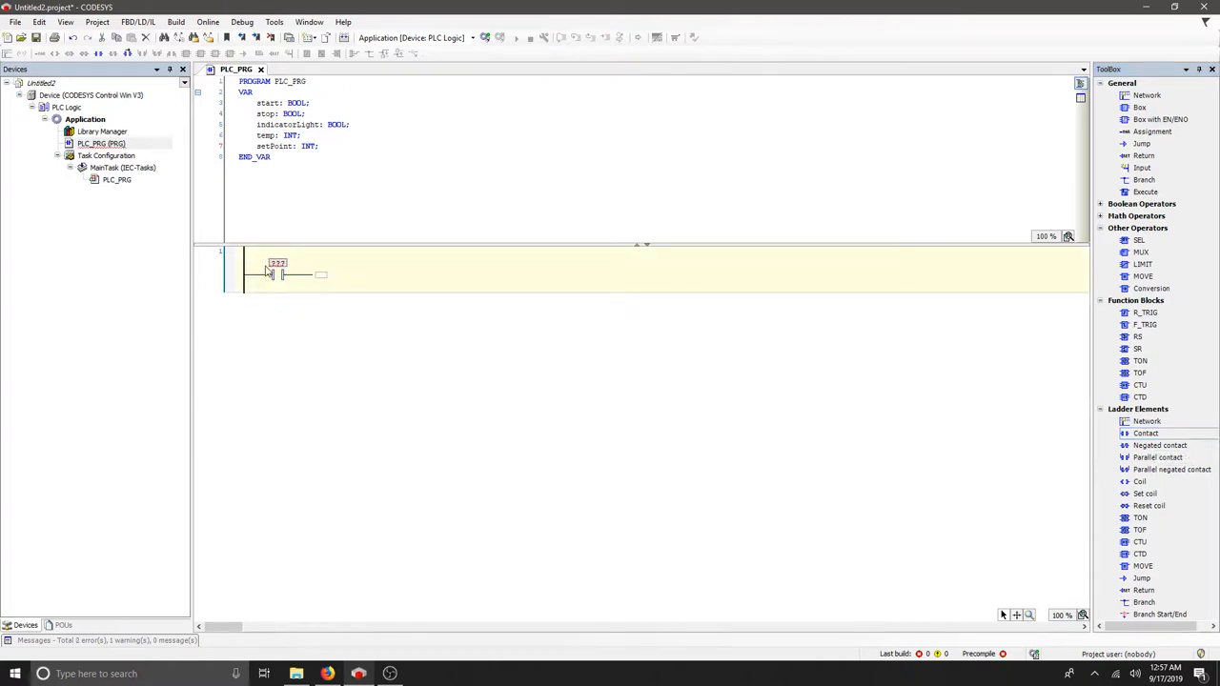
# Assign the start variable to the contact in network 1 via the Input Assistant.
pyautogui.doubleClick(276, 263)
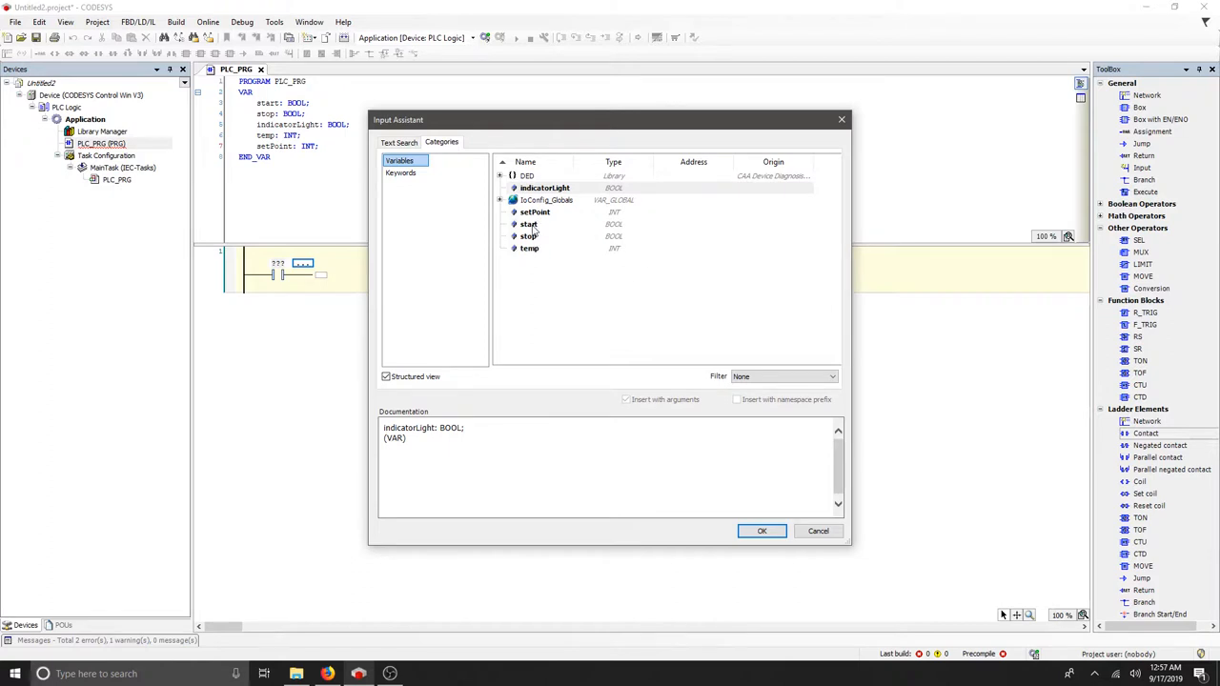
pyautogui.click(762, 530)
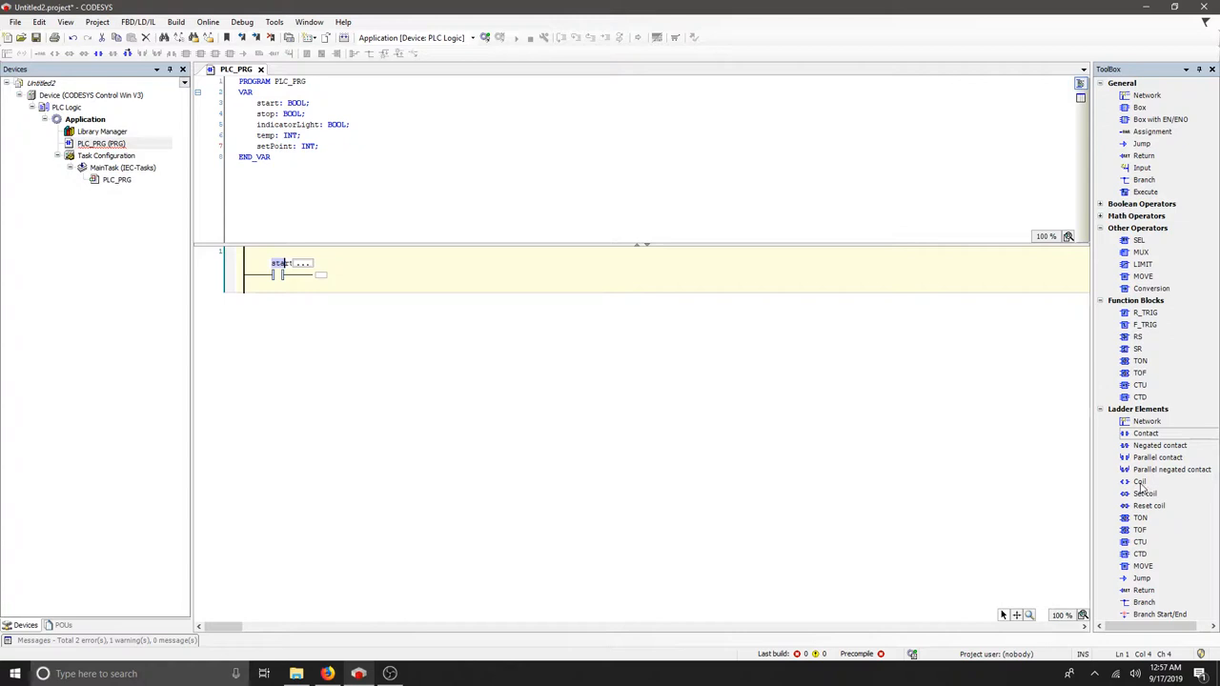
pyautogui.moveTo(1140, 480)
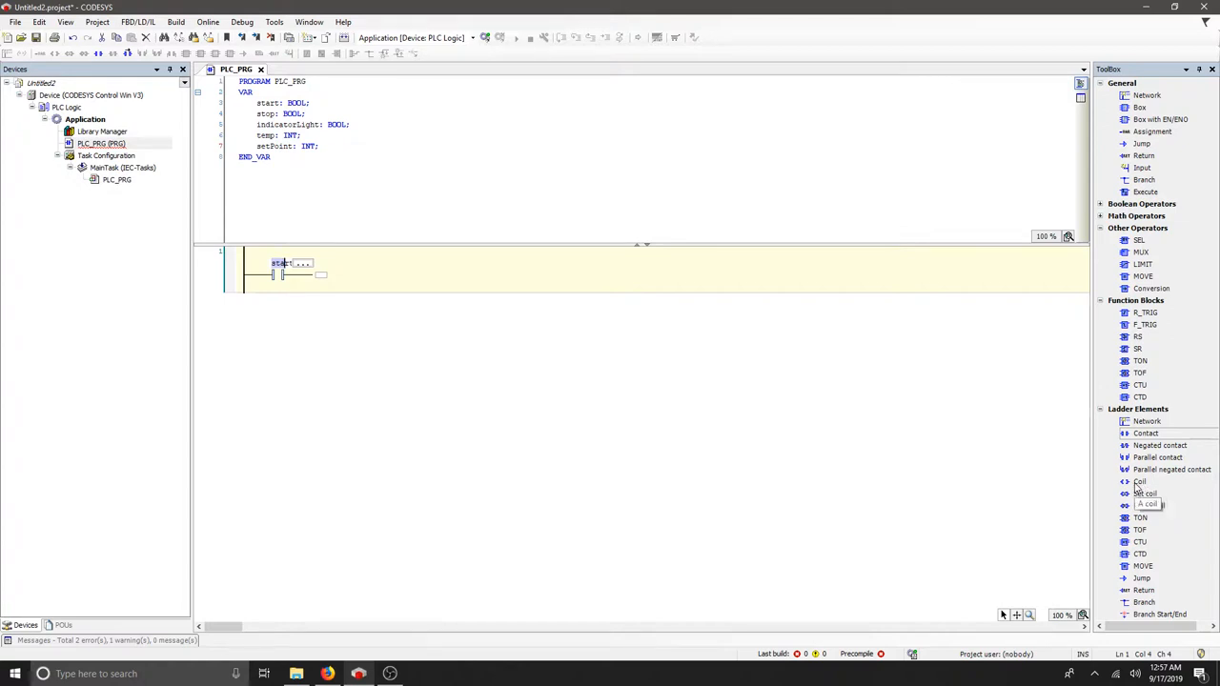
pyautogui.moveTo(333, 299)
pyautogui.write('stop')
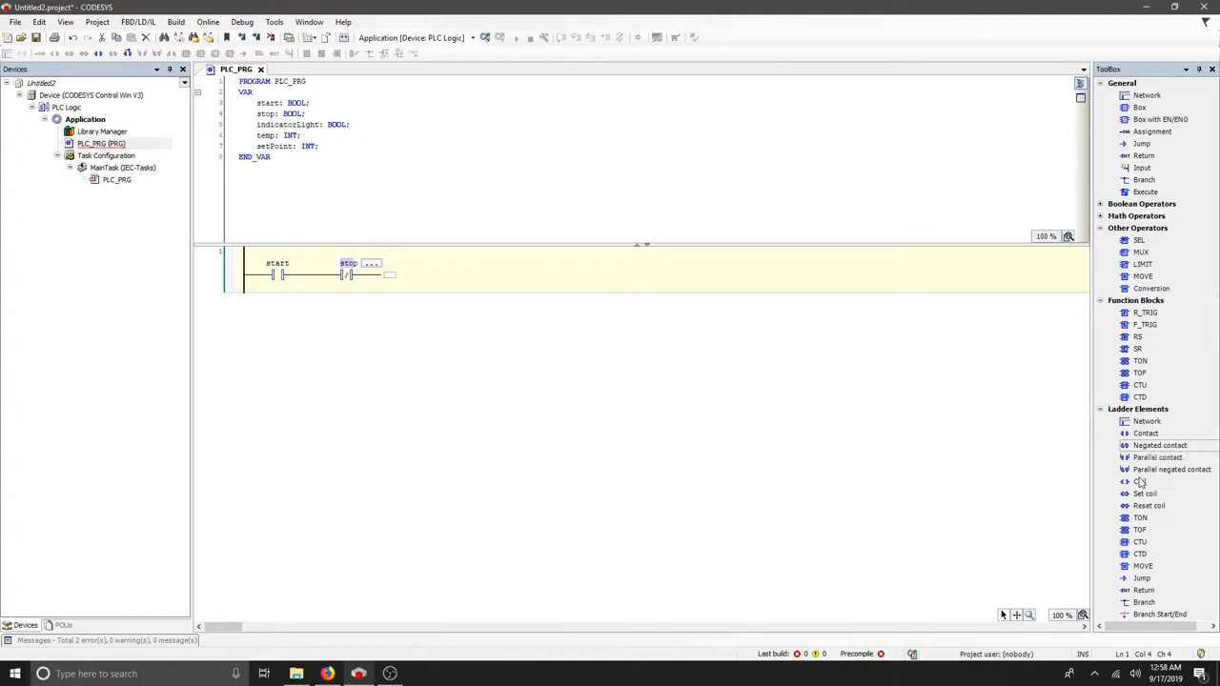
# Add an output coil ending the rung and assign it the indicatorLight variable.
pyautogui.click(1141, 481)
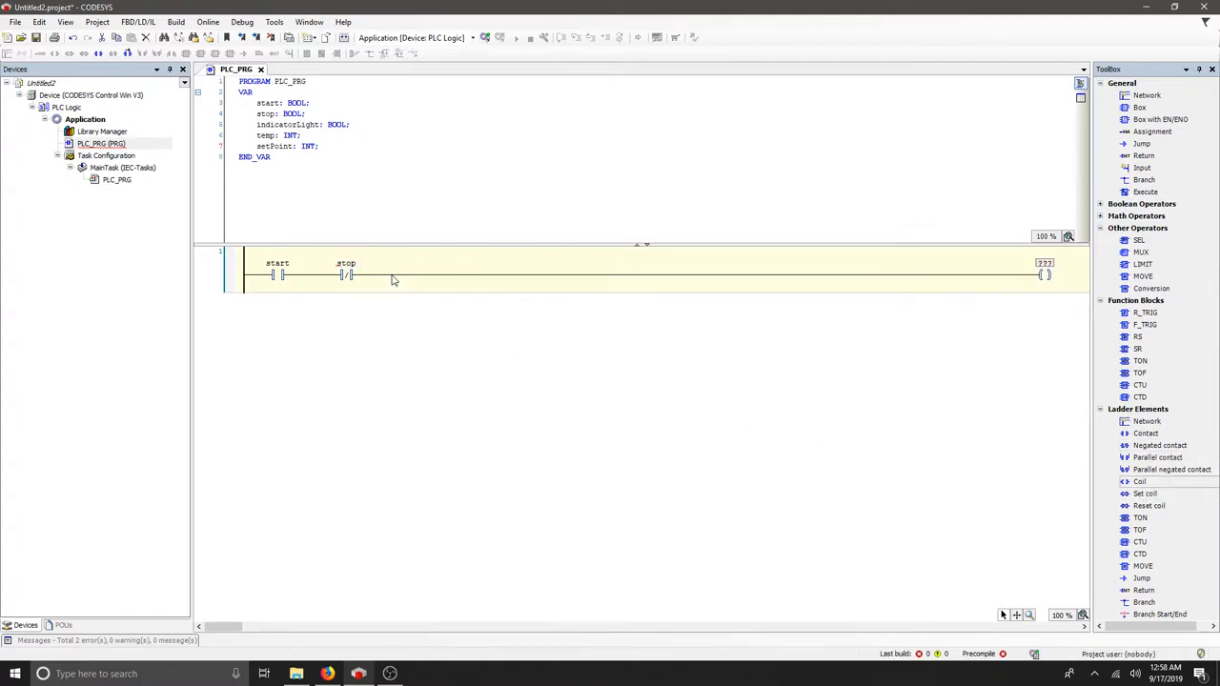
pyautogui.click(1045, 263)
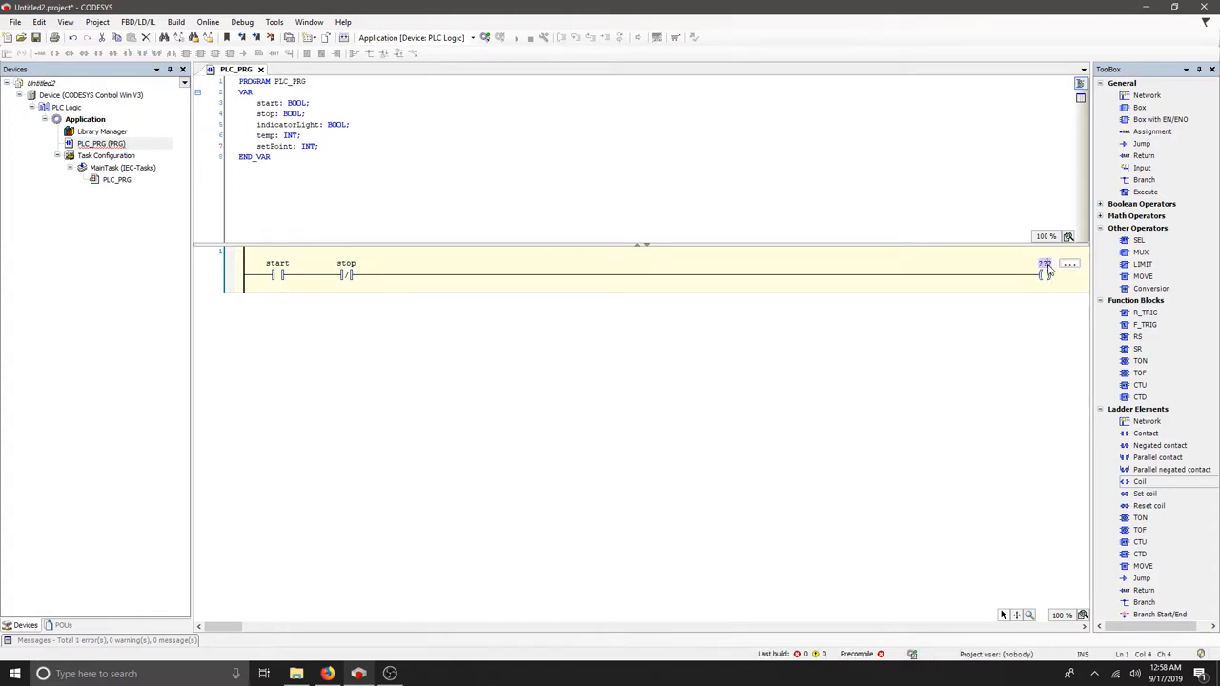
pyautogui.click(1070, 263)
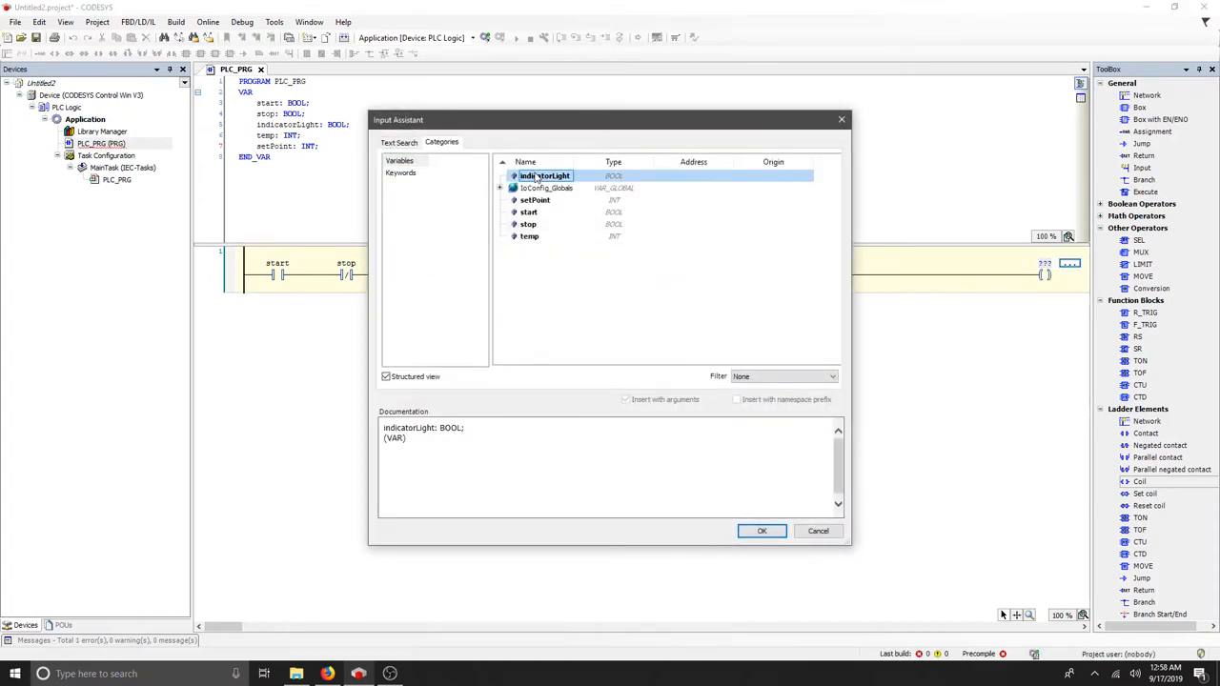
pyautogui.click(763, 530)
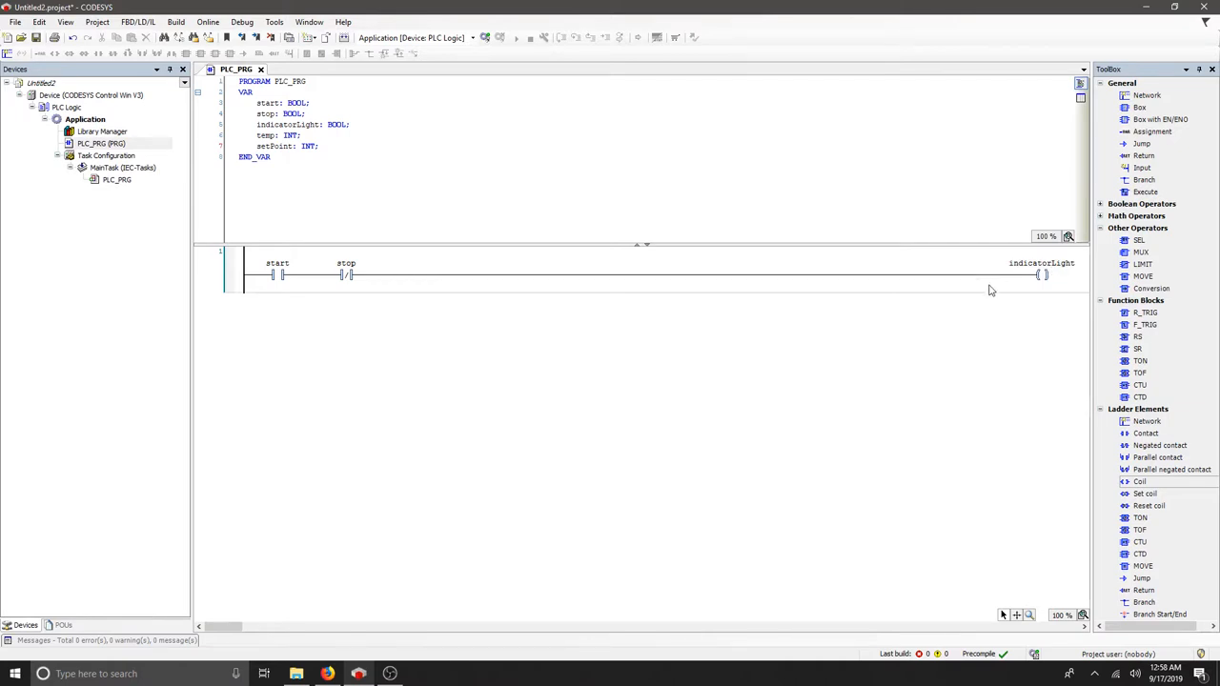
pyautogui.click(345, 263)
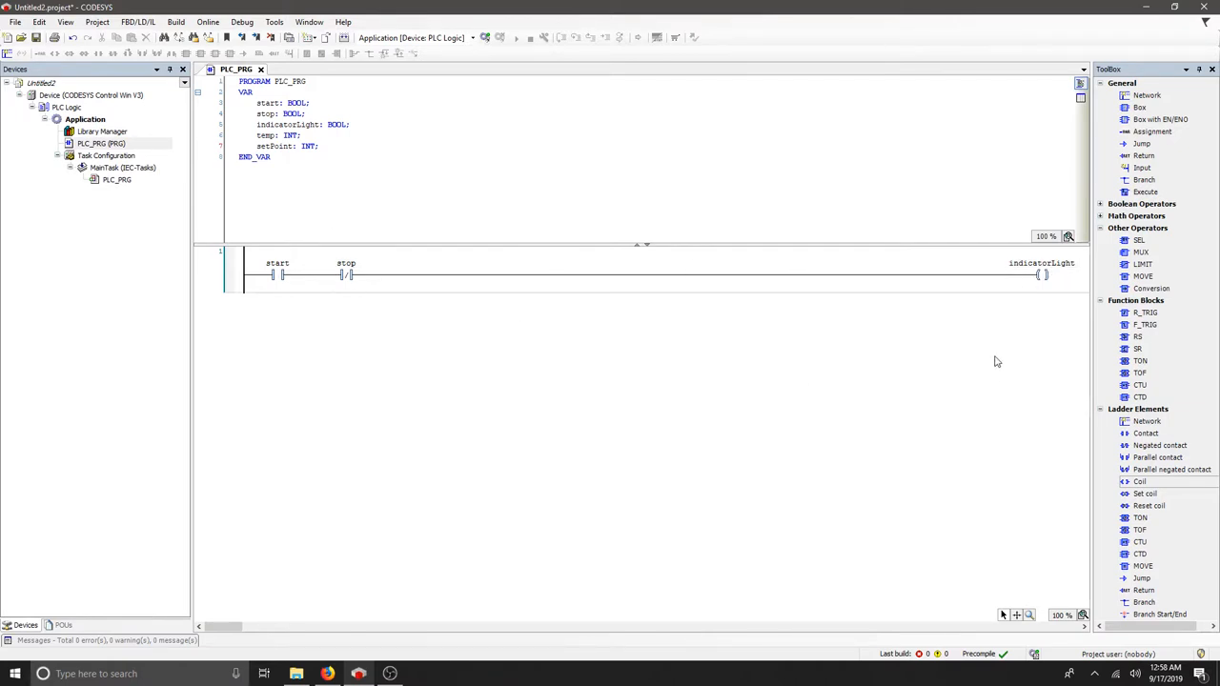
pyautogui.moveTo(318, 314)
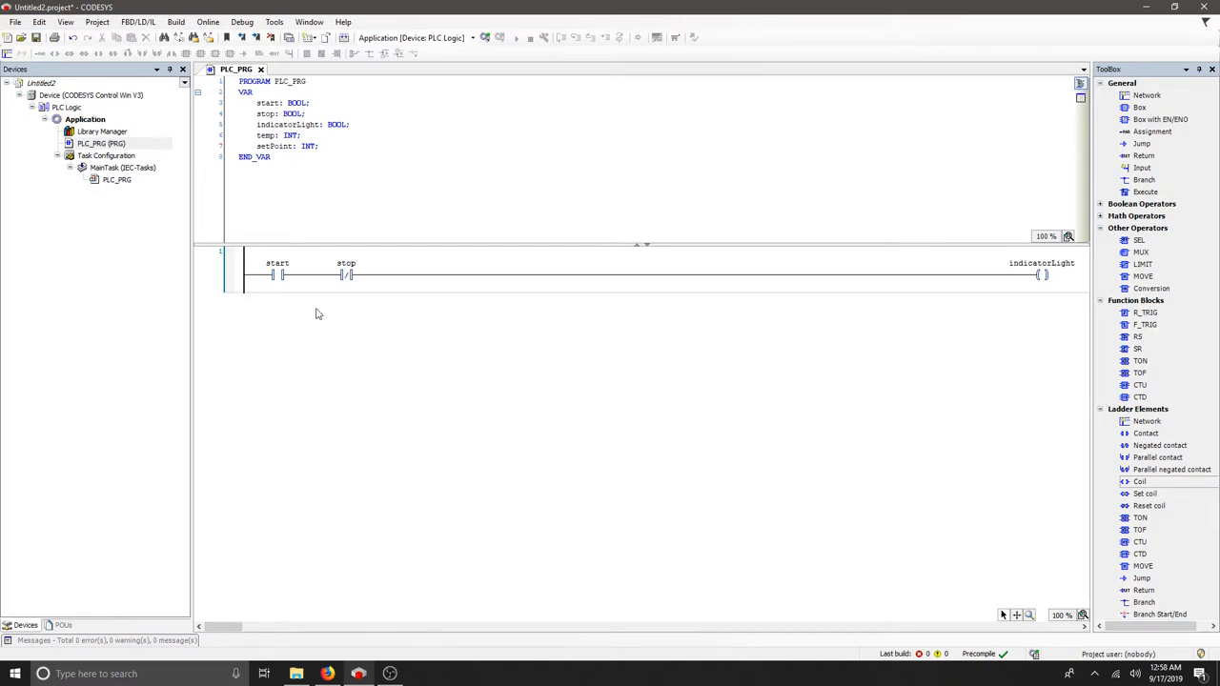
pyautogui.moveTo(206, 267)
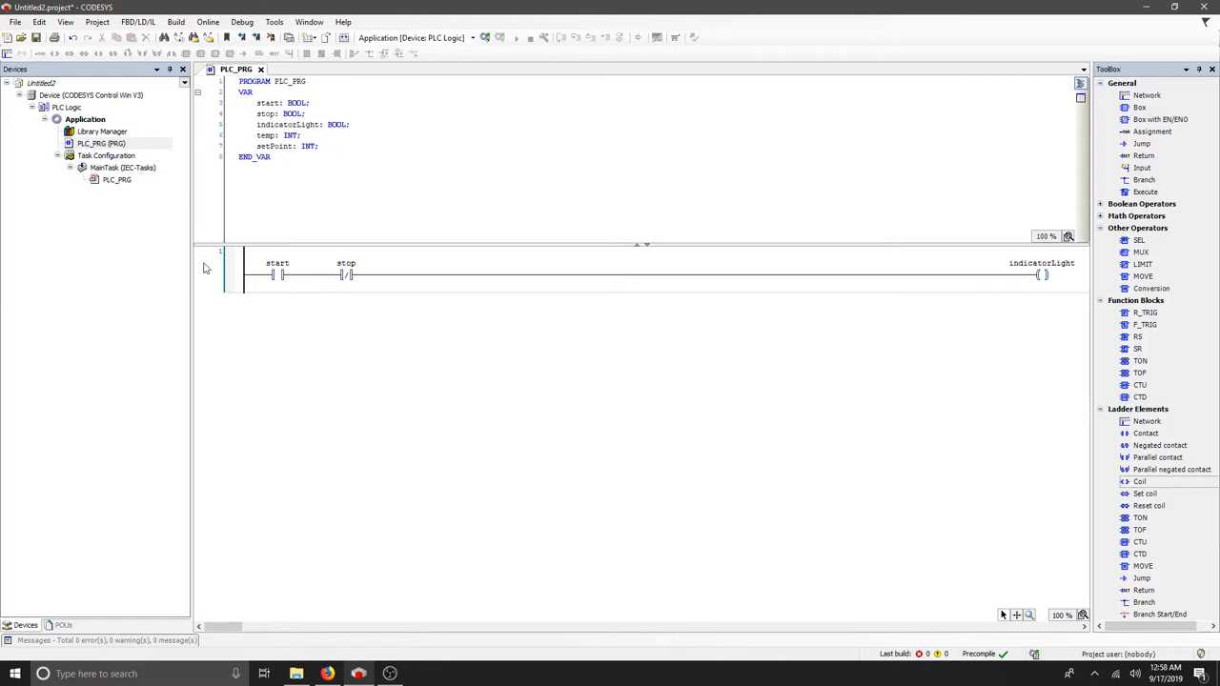
pyautogui.moveTo(322, 332)
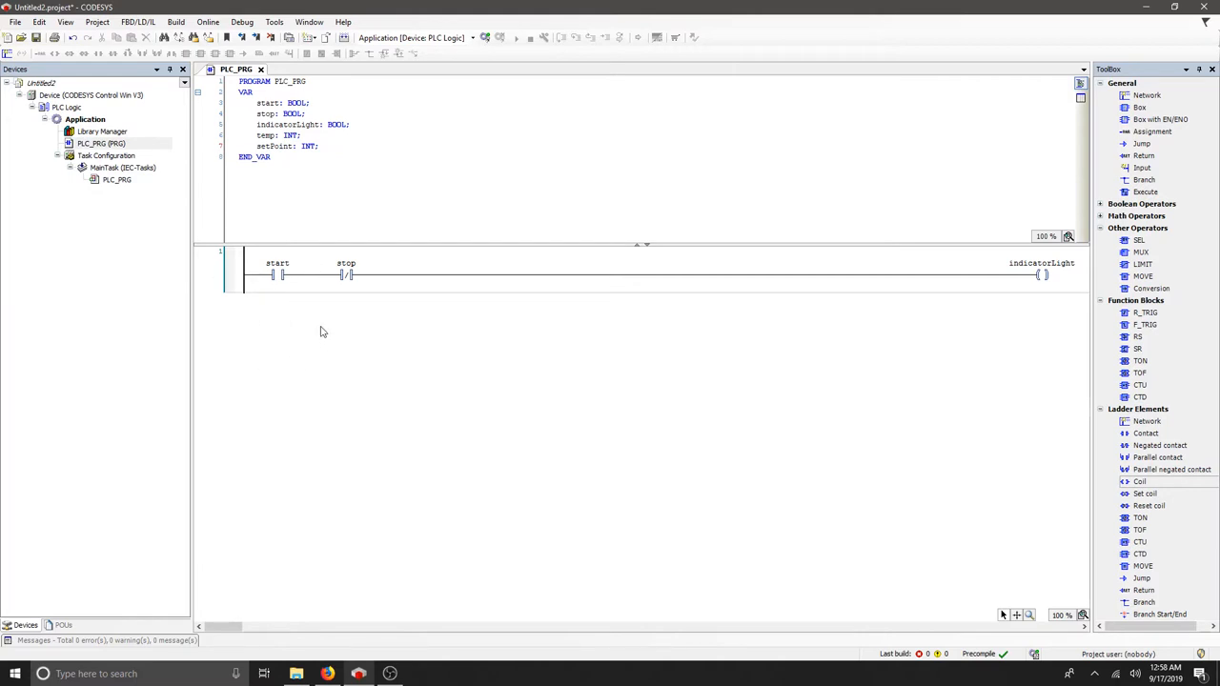
pyautogui.click(271, 274)
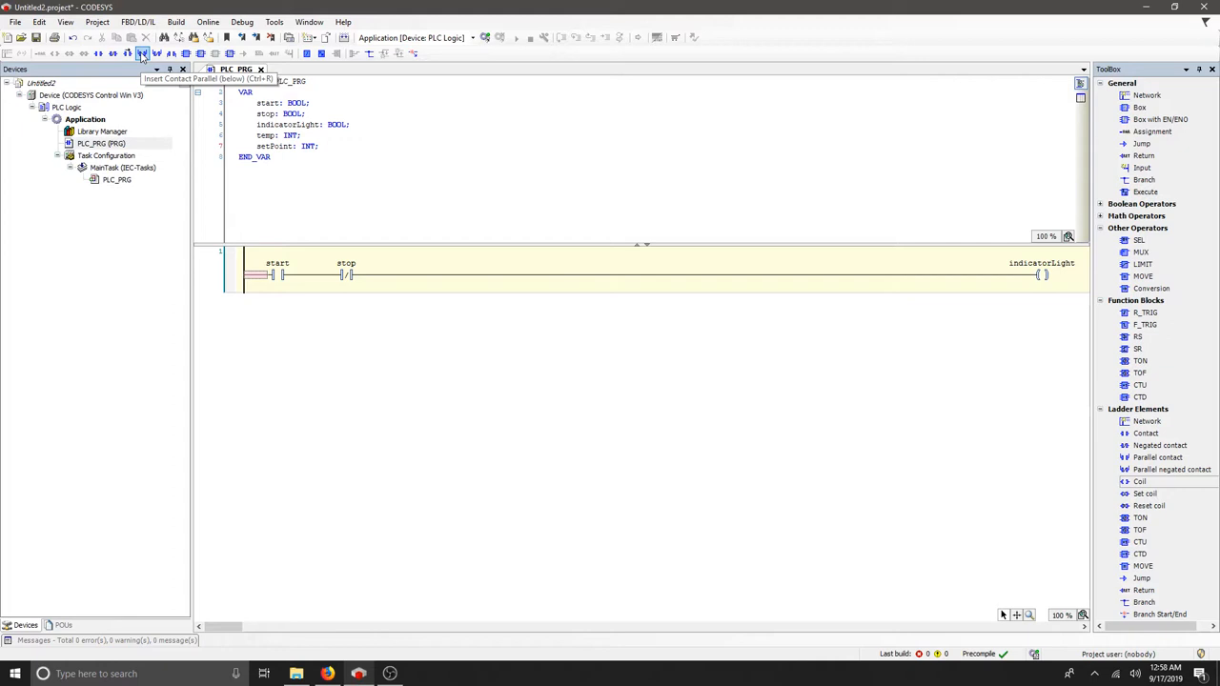
# Insert a parallel contact below start and begin naming it indicatorLight.
pyautogui.click(141, 53)
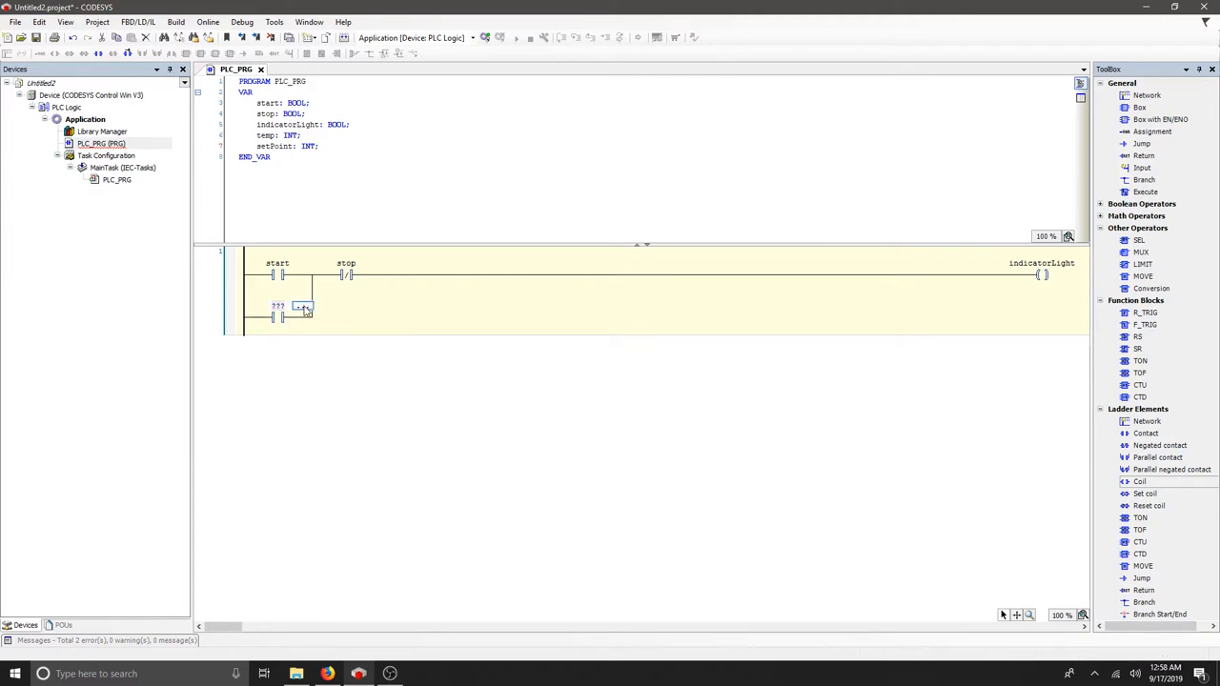
pyautogui.write('ind')
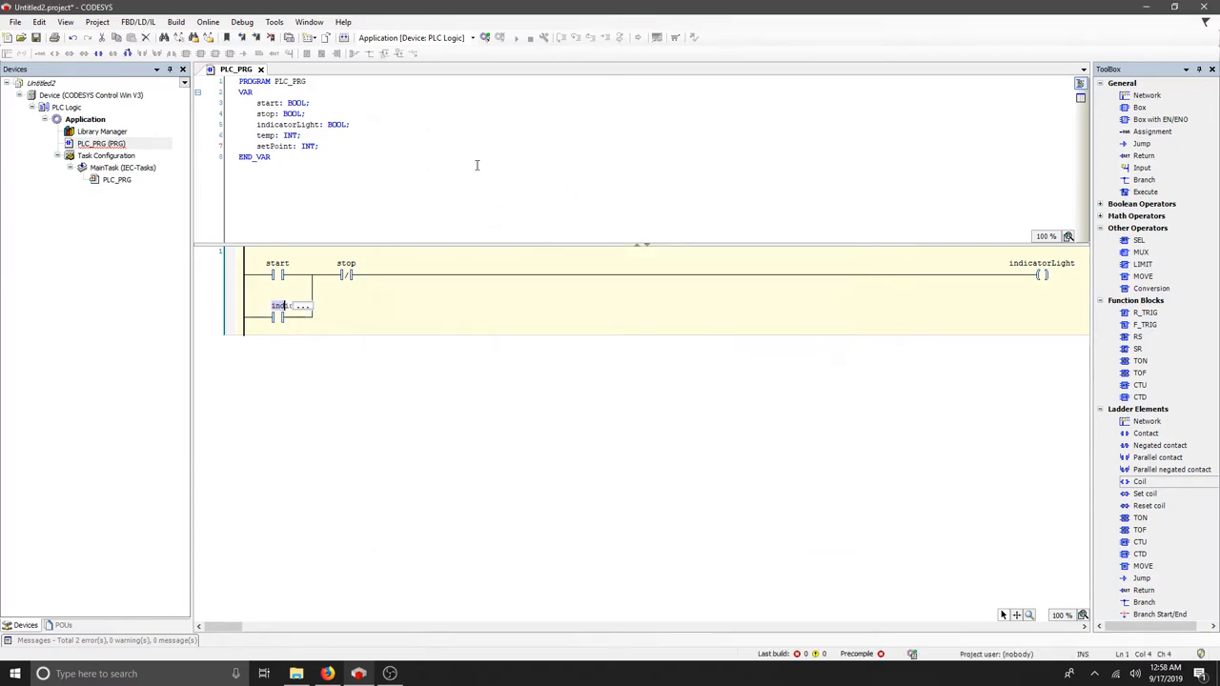
pyautogui.moveTo(484, 354)
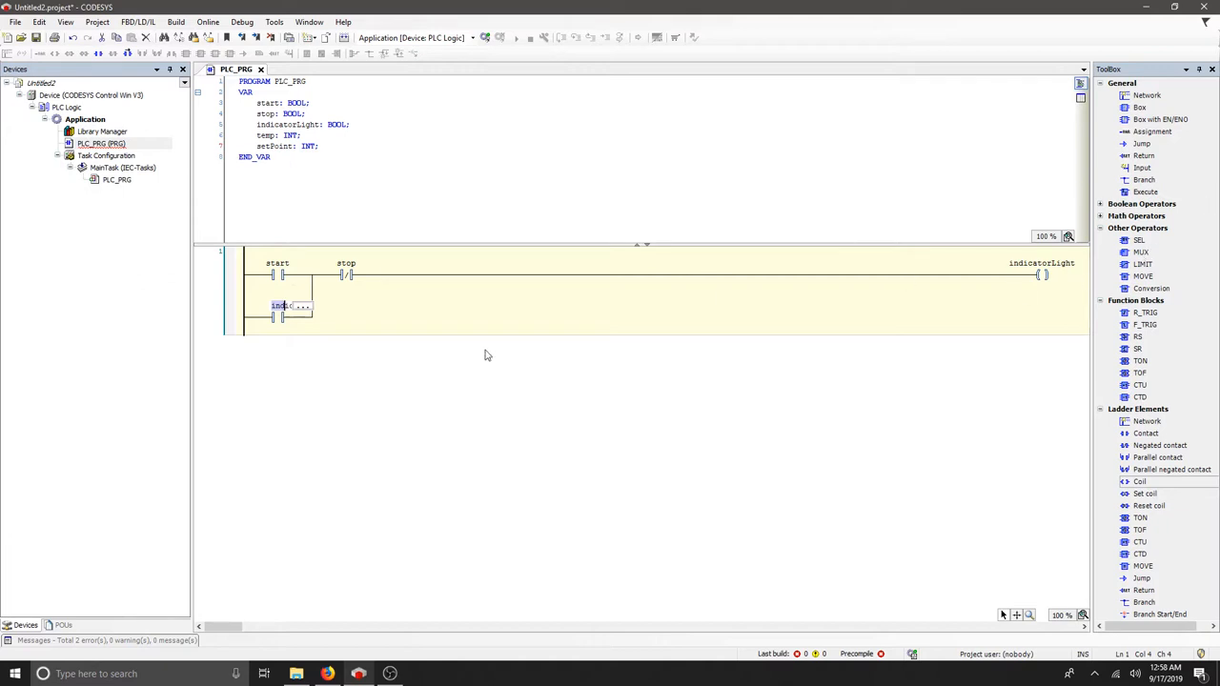
pyautogui.moveTo(614, 370)
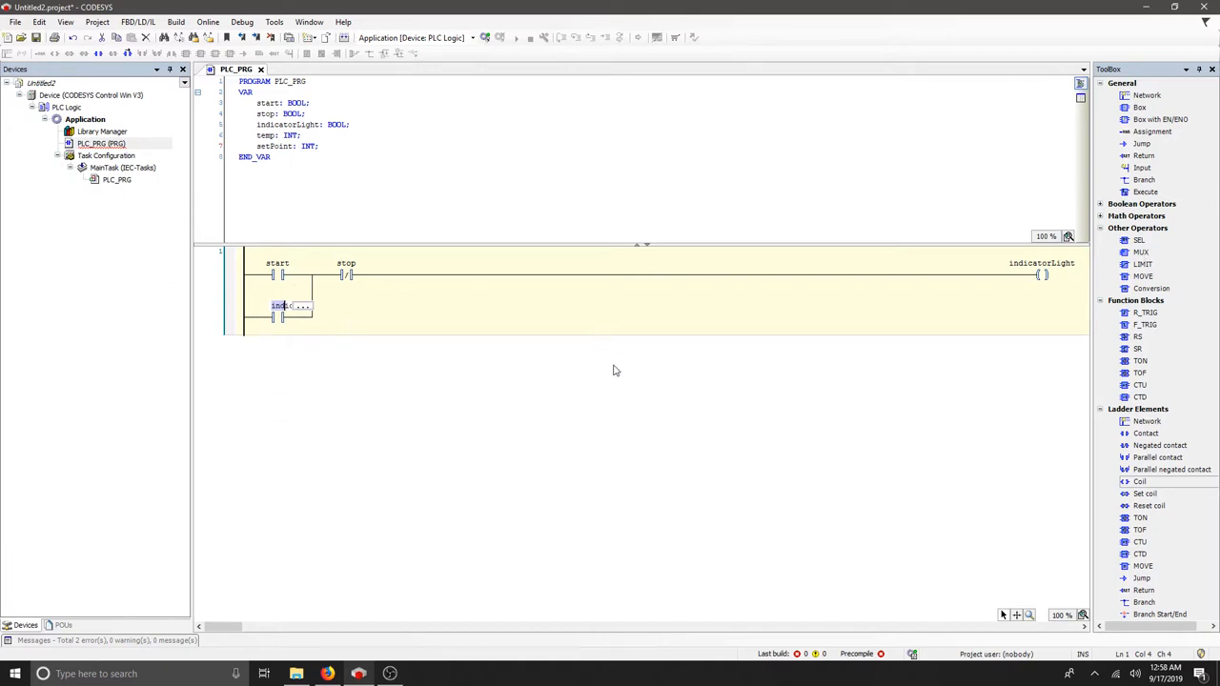
pyautogui.moveTo(584, 402)
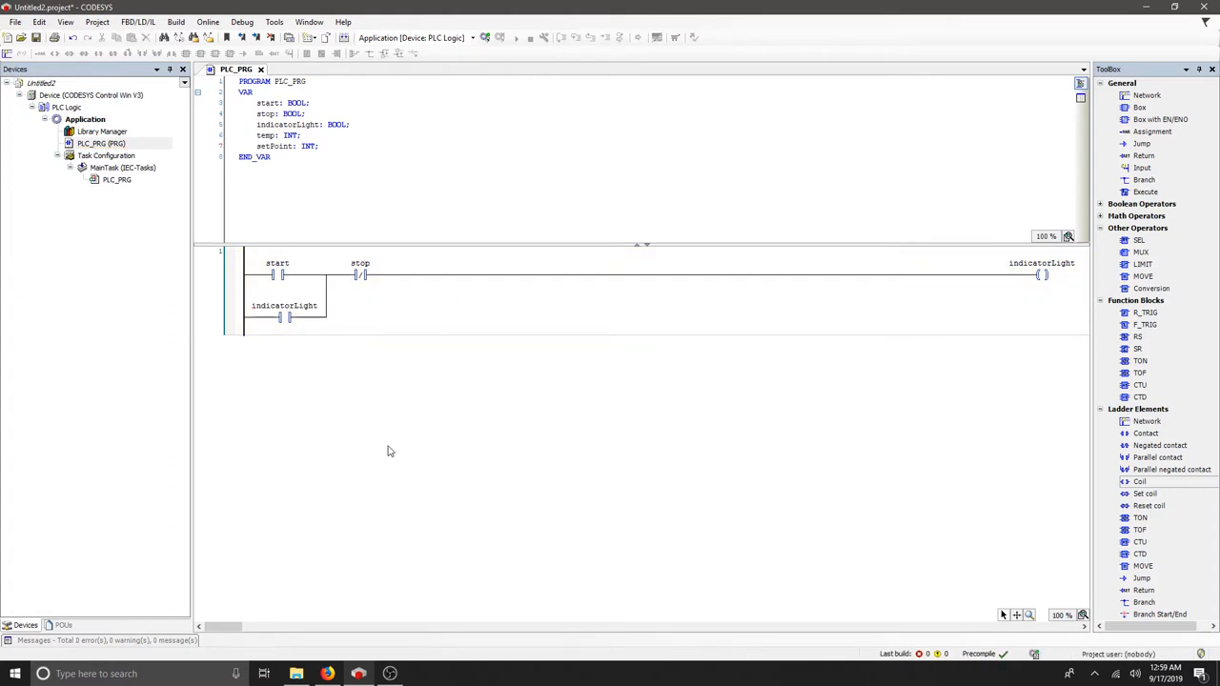
pyautogui.moveTo(583, 324)
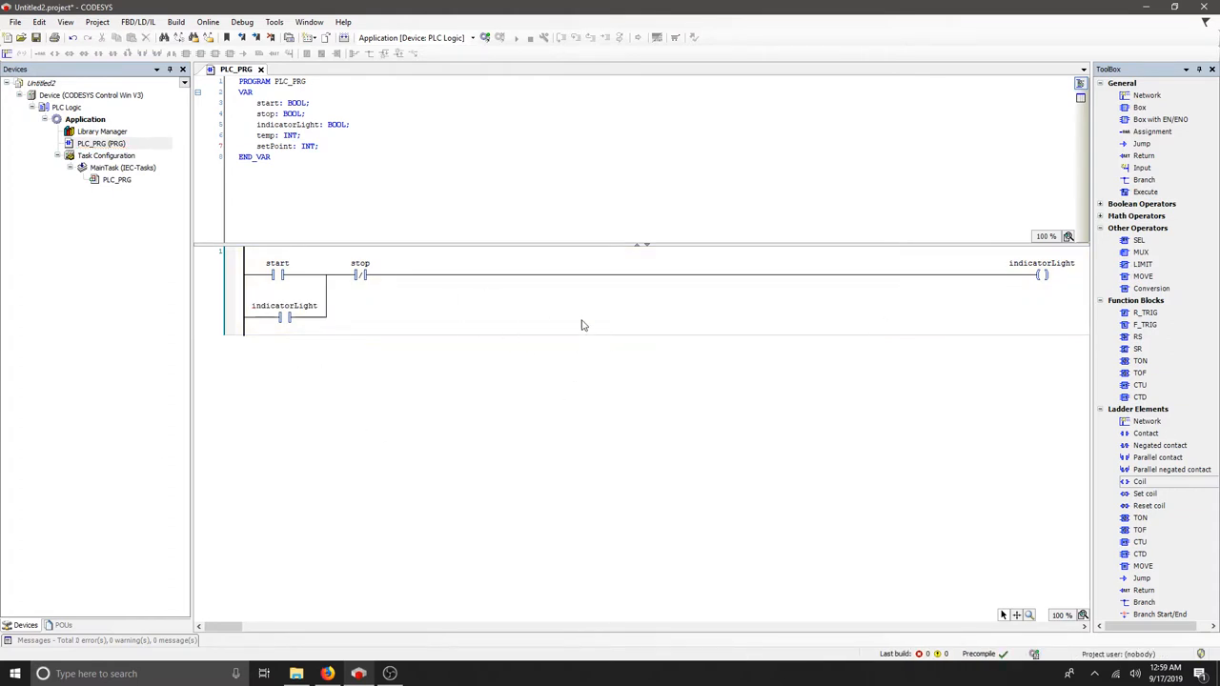
pyautogui.moveTo(208, 23)
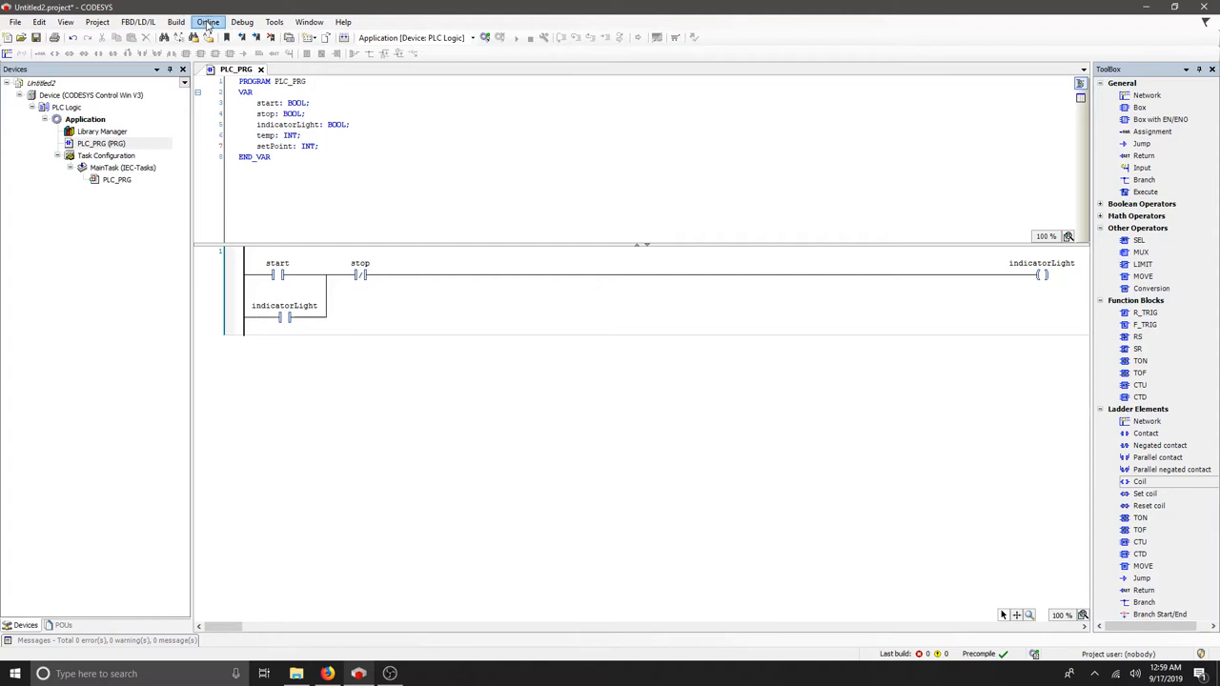
# Log in online to the simulated controller, confirming creation and download of the application.
pyautogui.click(208, 23)
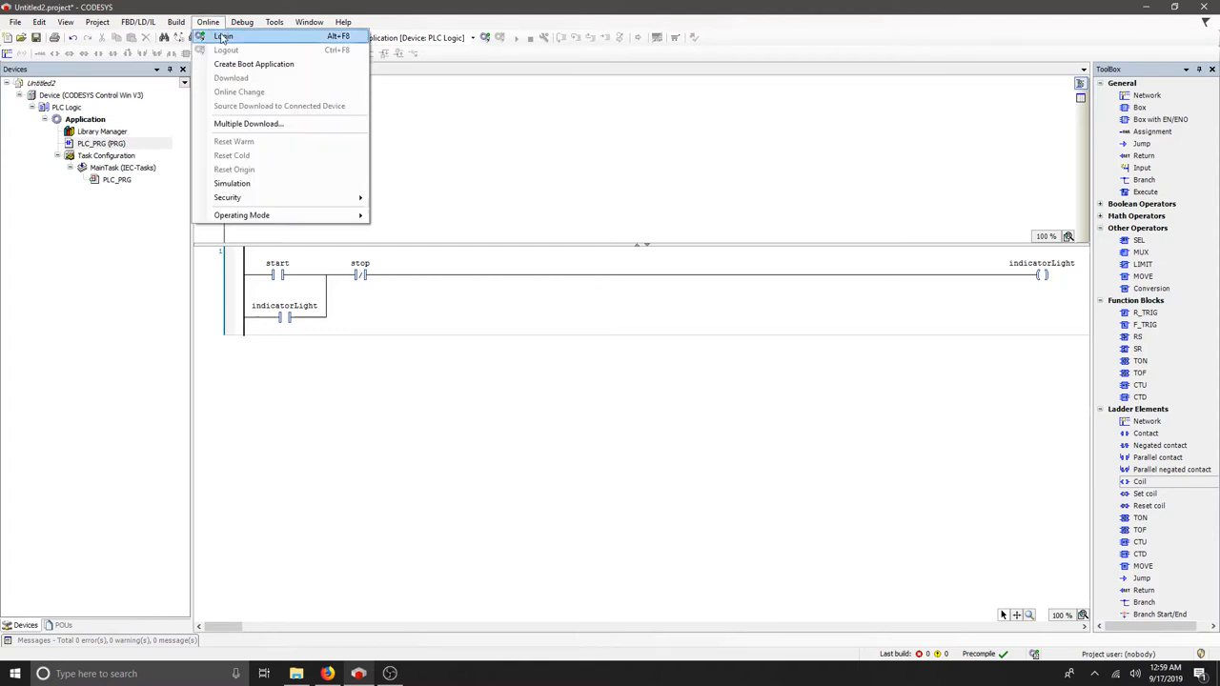
pyautogui.click(233, 183)
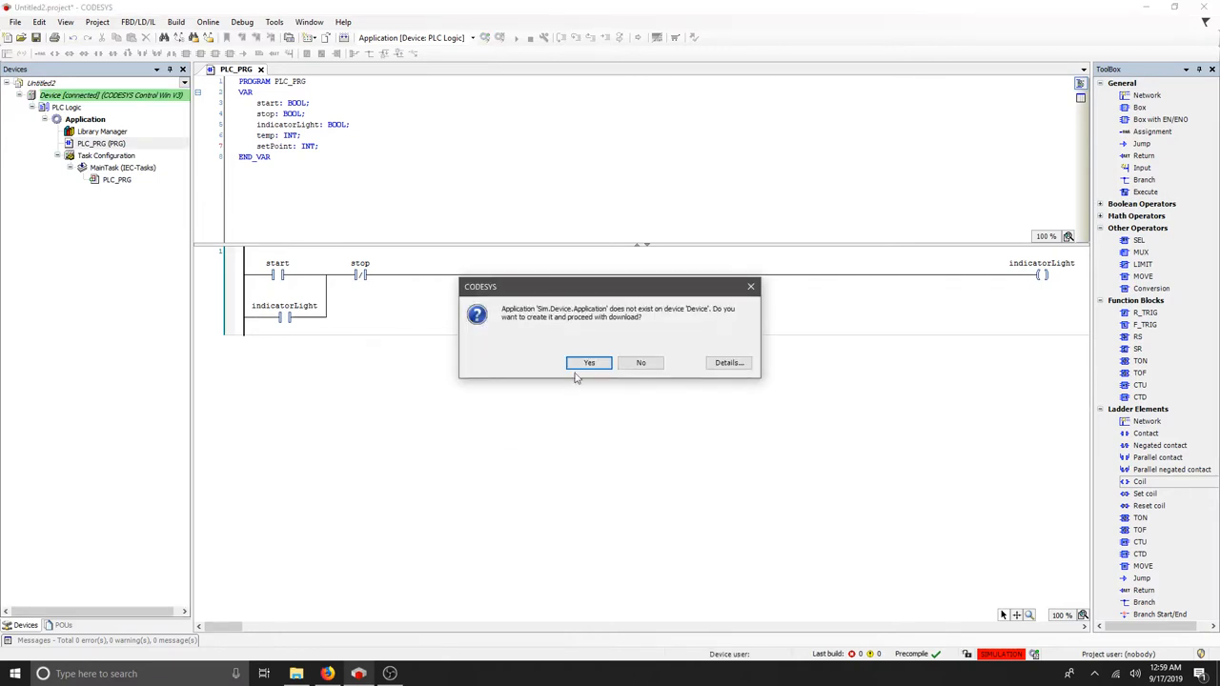
pyautogui.click(588, 362)
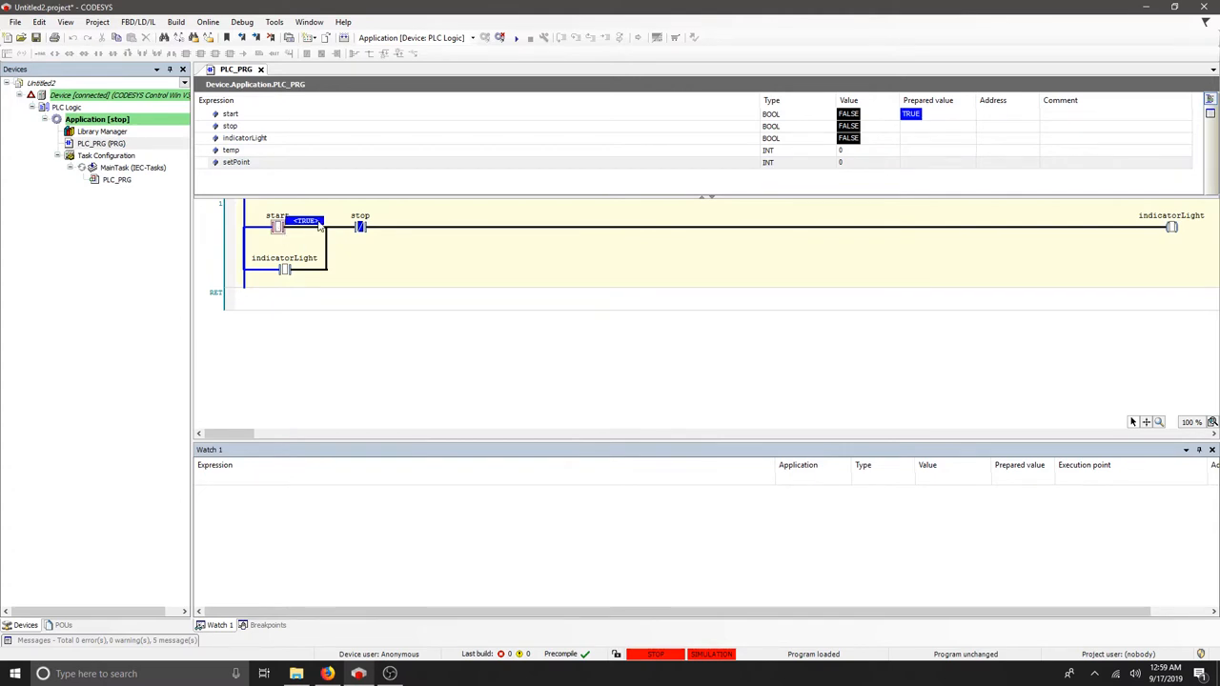
# Start the downloaded program running in simulation via Debug > Start.
pyautogui.click(242, 22)
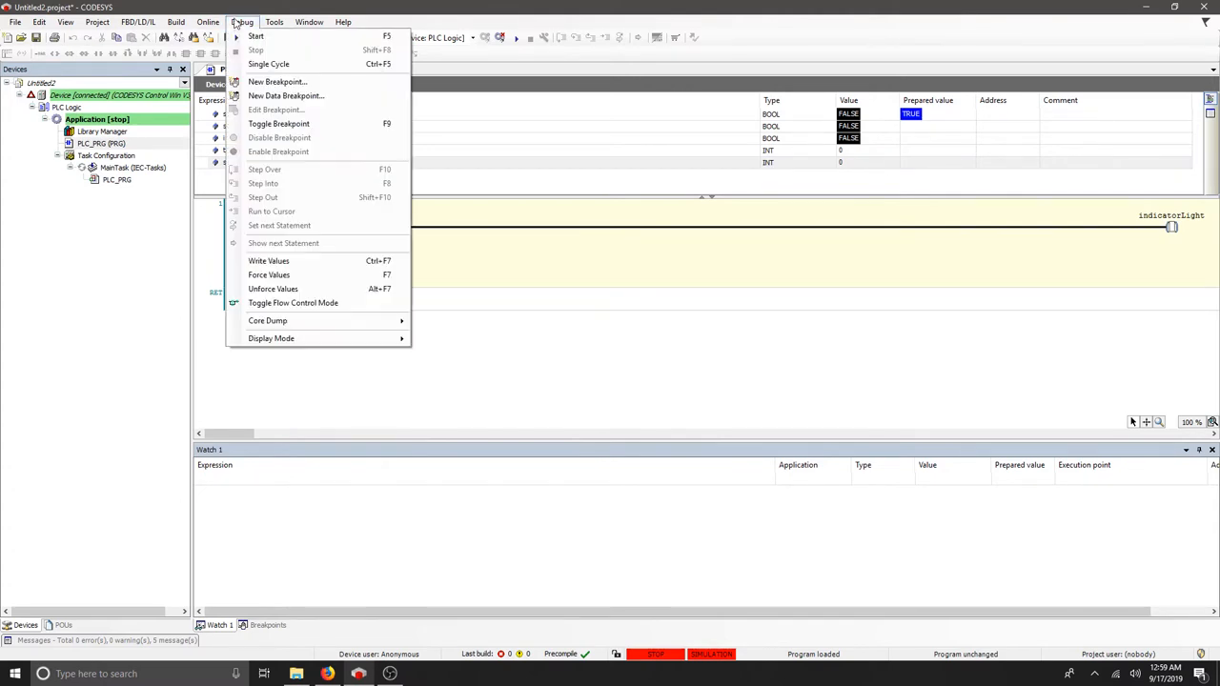
pyautogui.click(255, 34)
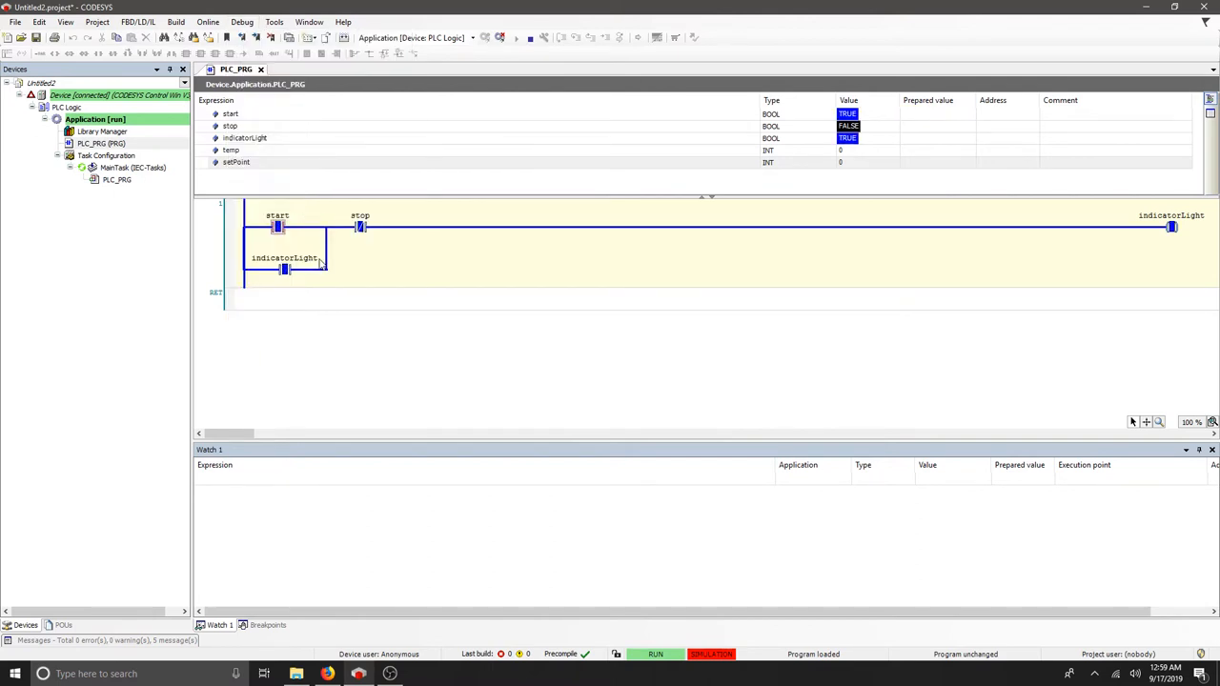
pyautogui.moveTo(408, 302)
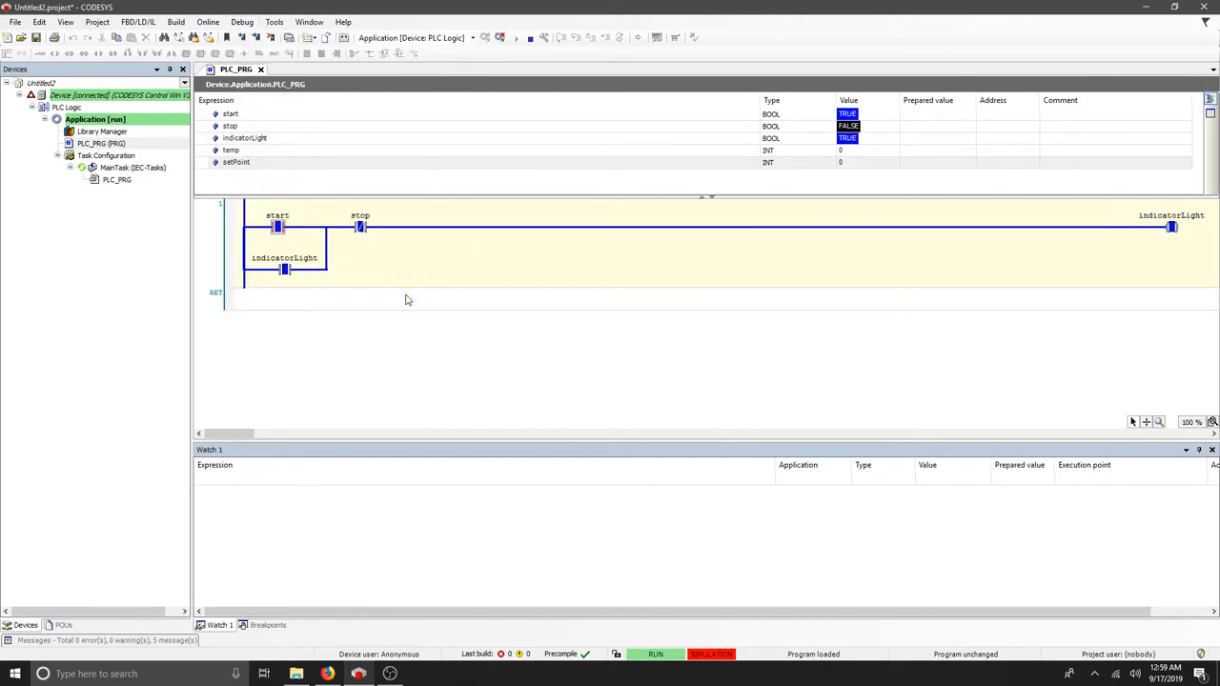
pyautogui.moveTo(600, 366)
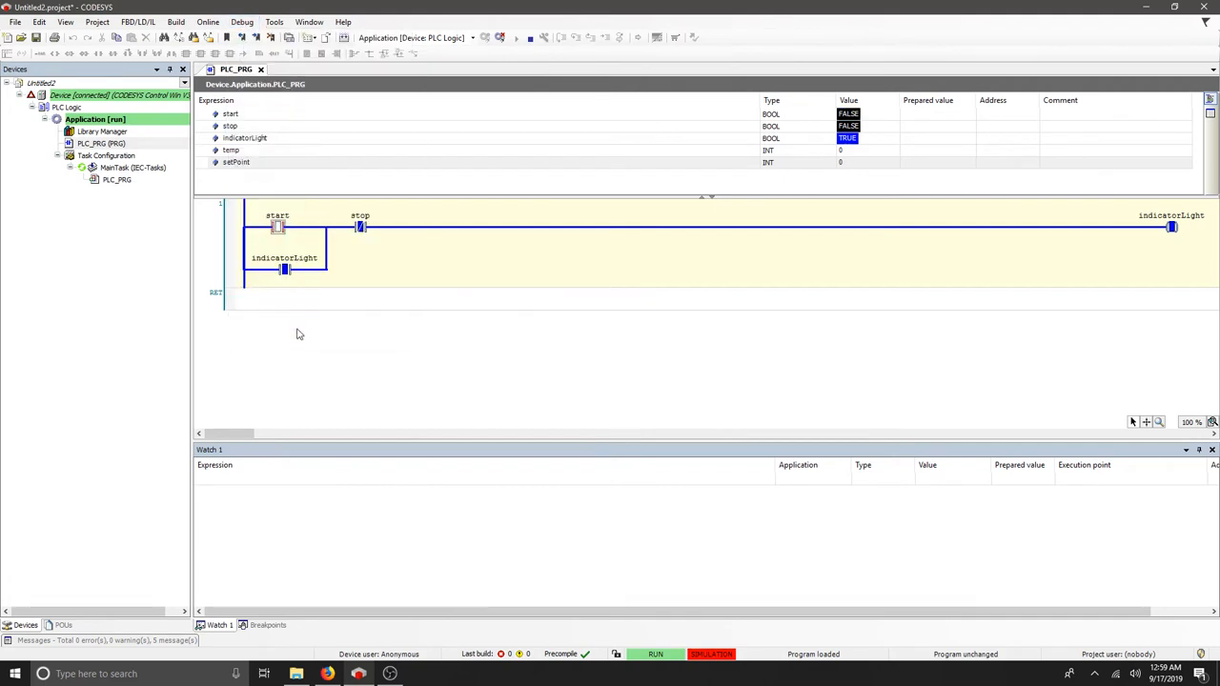
pyautogui.moveTo(1174, 265)
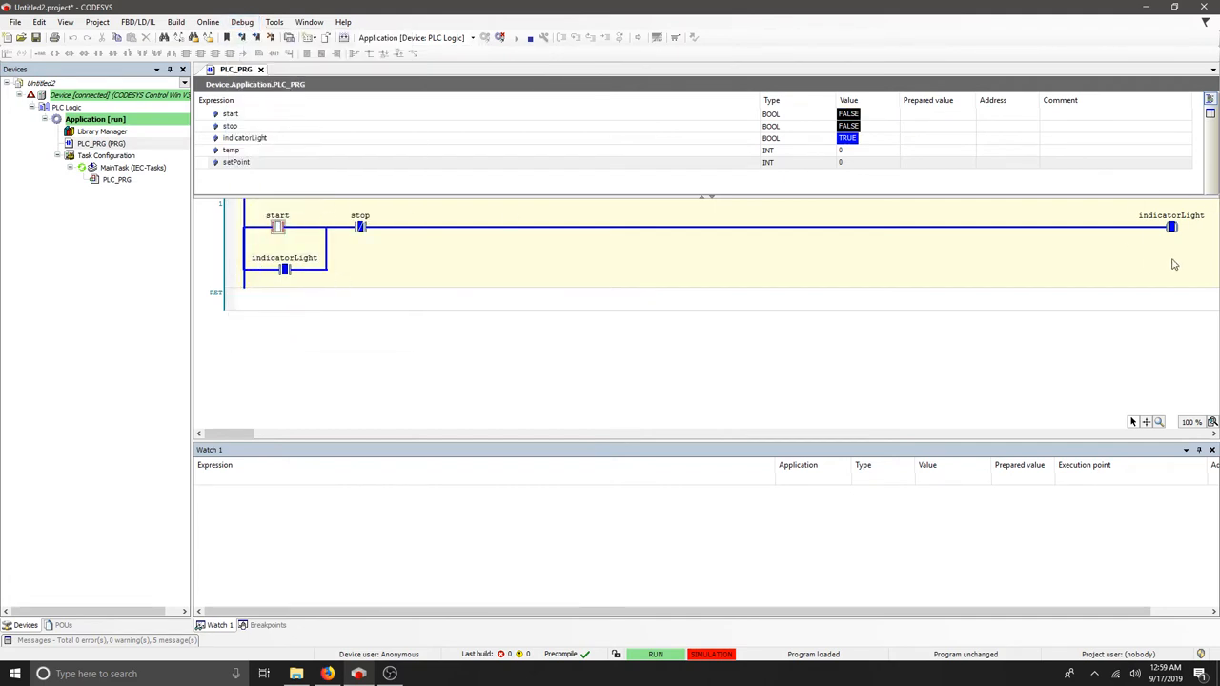
pyautogui.moveTo(1091, 301)
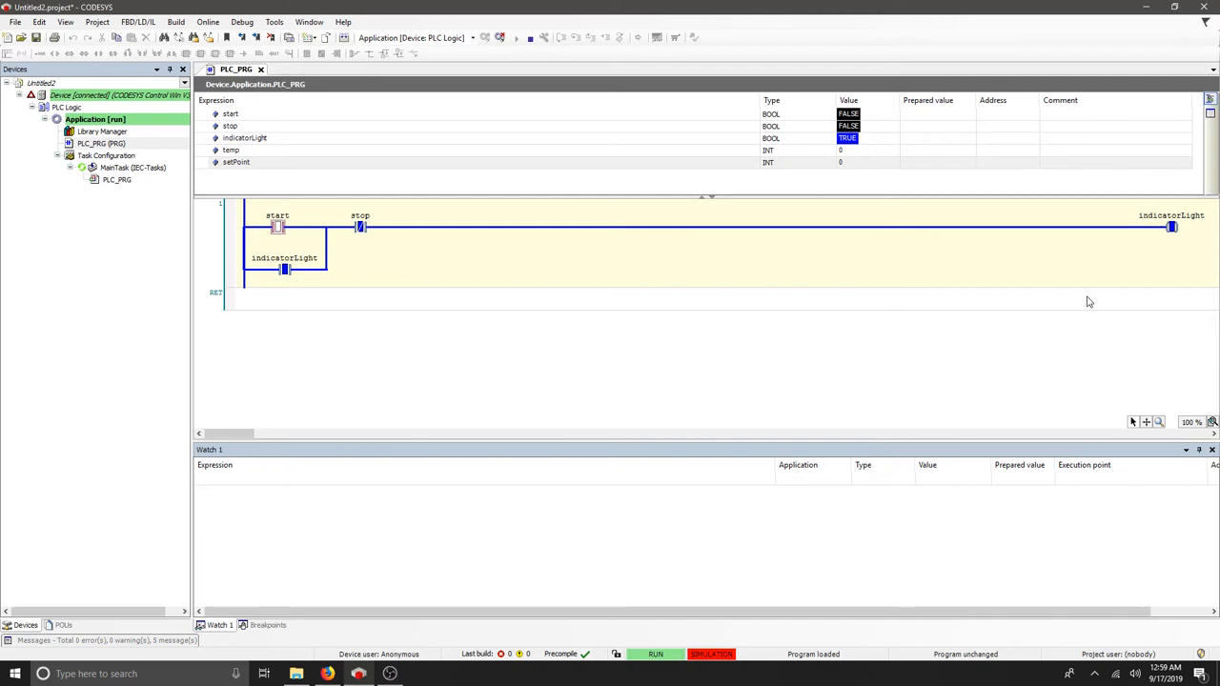
pyautogui.moveTo(263, 235)
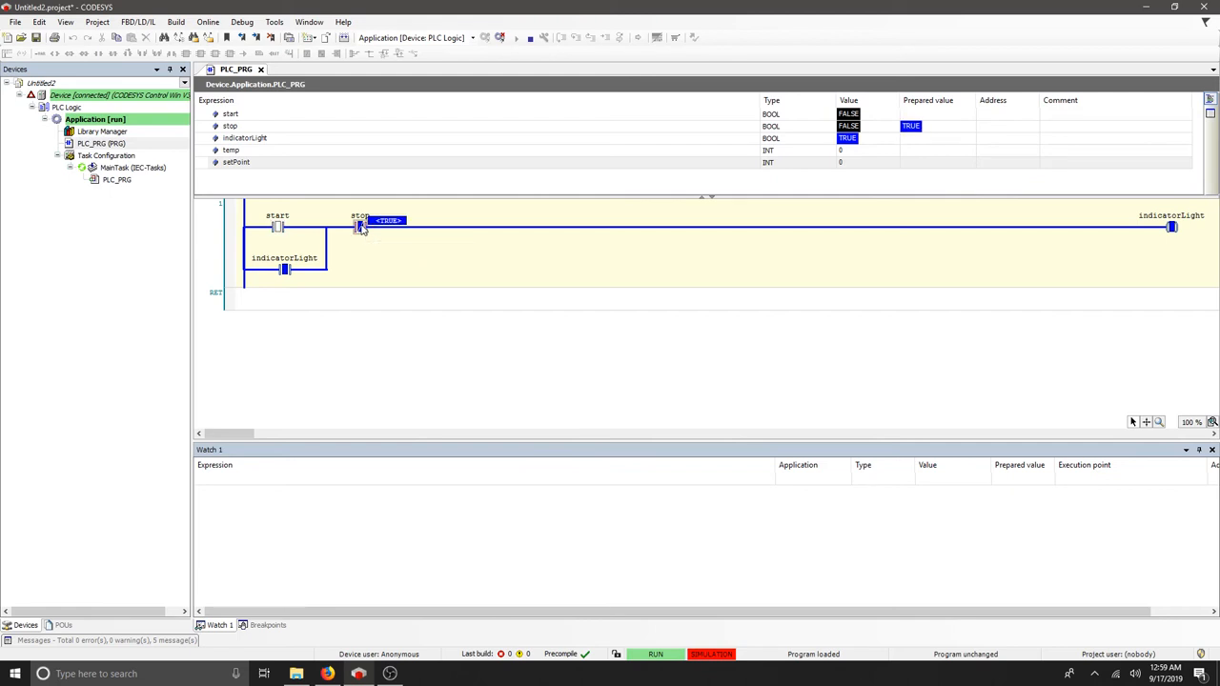
pyautogui.moveTo(208, 23)
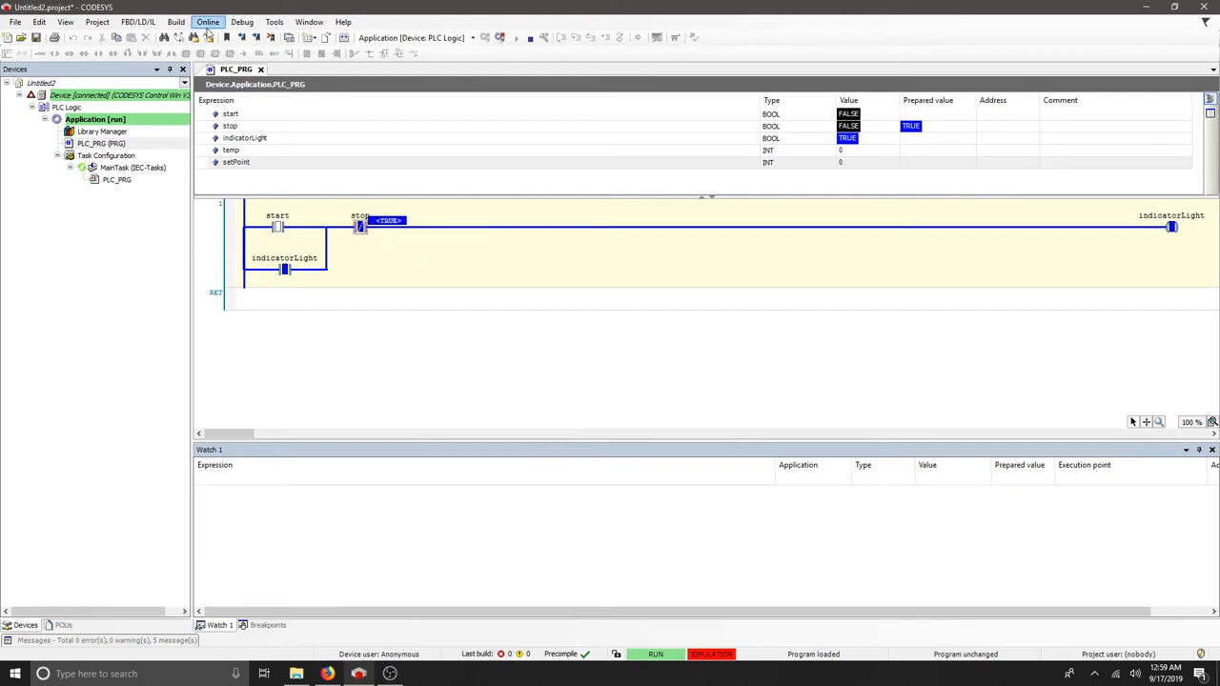
# Write the prepared TRUE value of stop to the controller so indicatorLight drops FALSE.
pyautogui.click(242, 23)
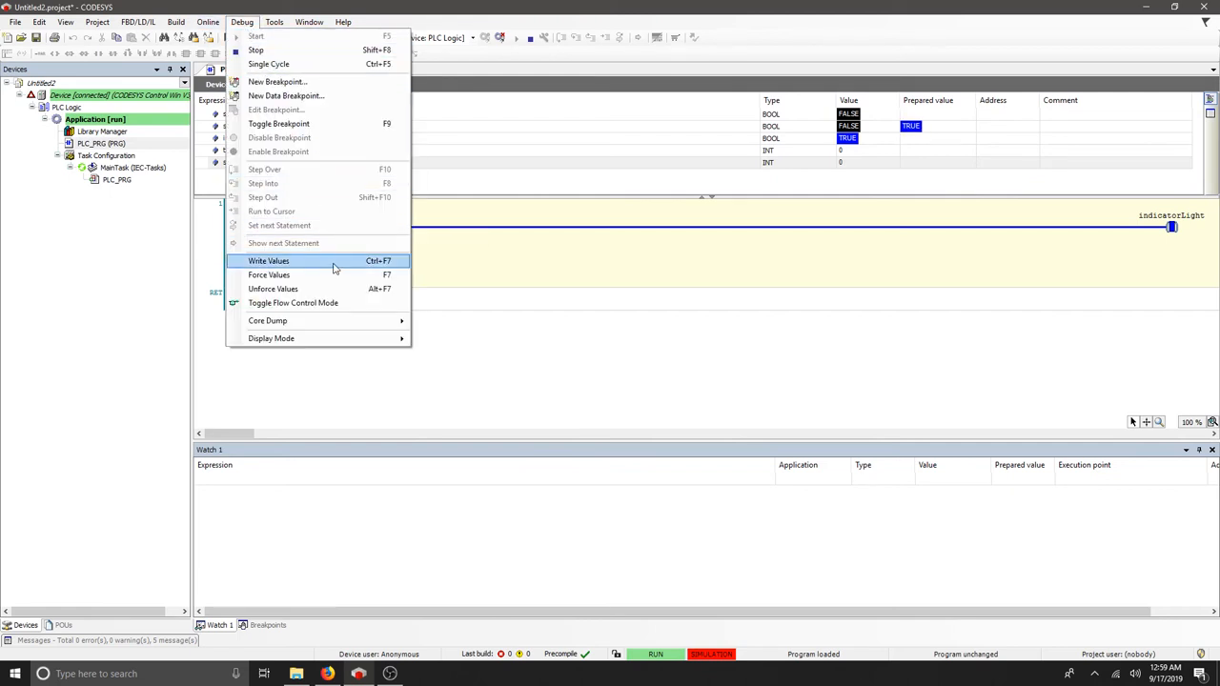
pyautogui.click(266, 259)
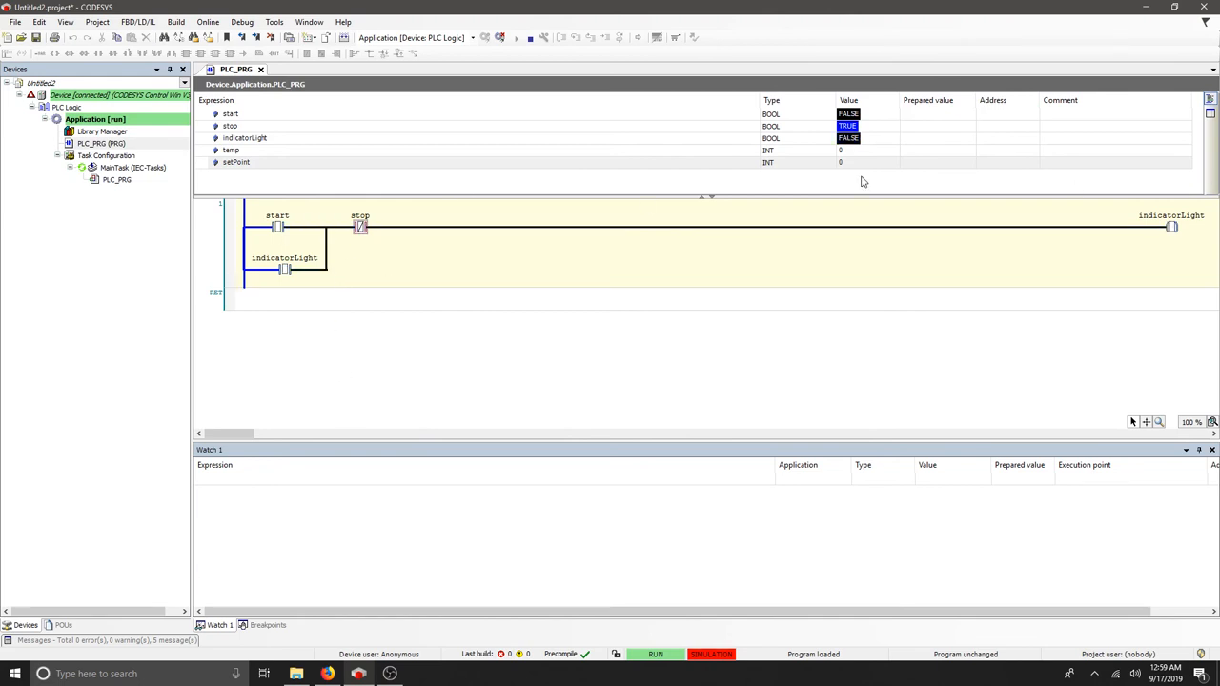